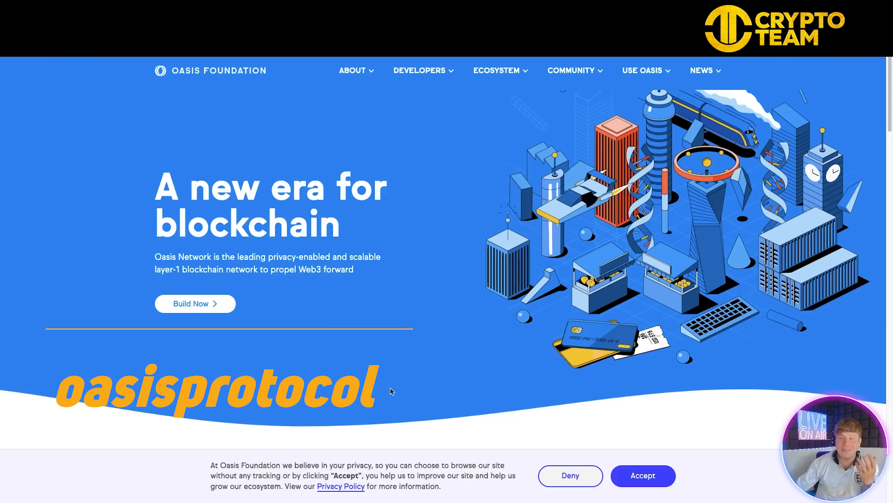
Browse the top navigation menus and go to the Technology page.
click(353, 70)
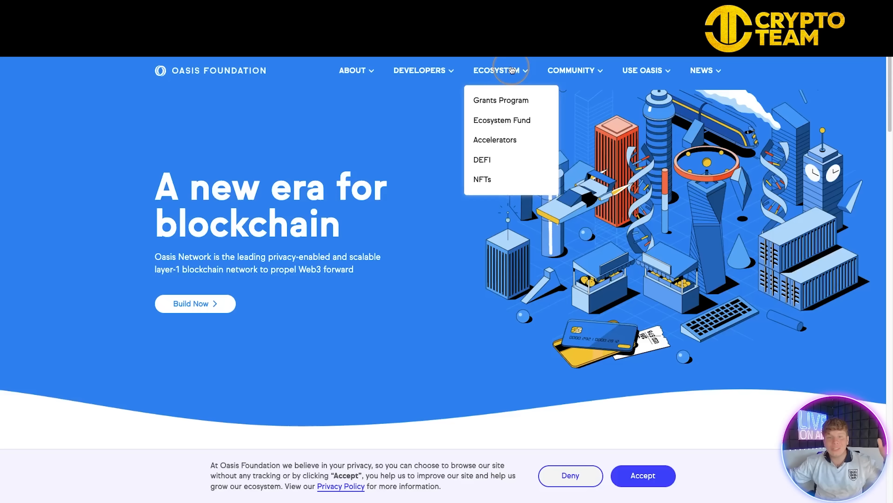
mouse_move(510, 70)
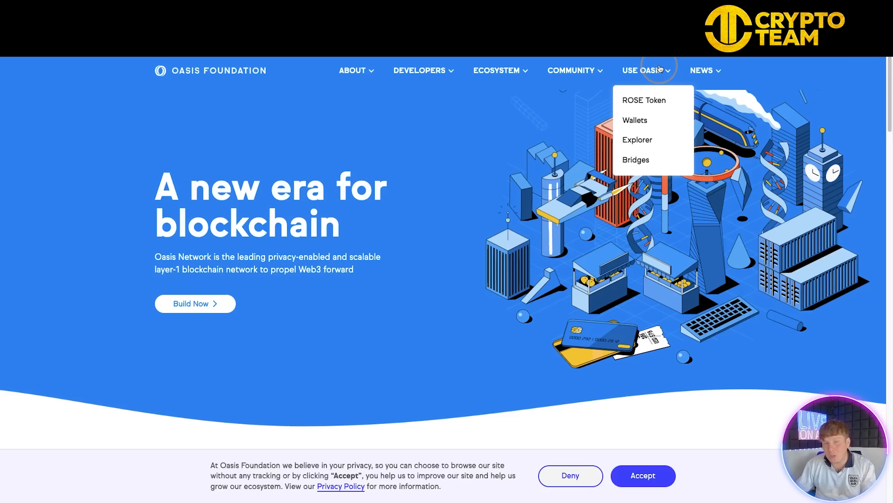
mouse_move(669, 70)
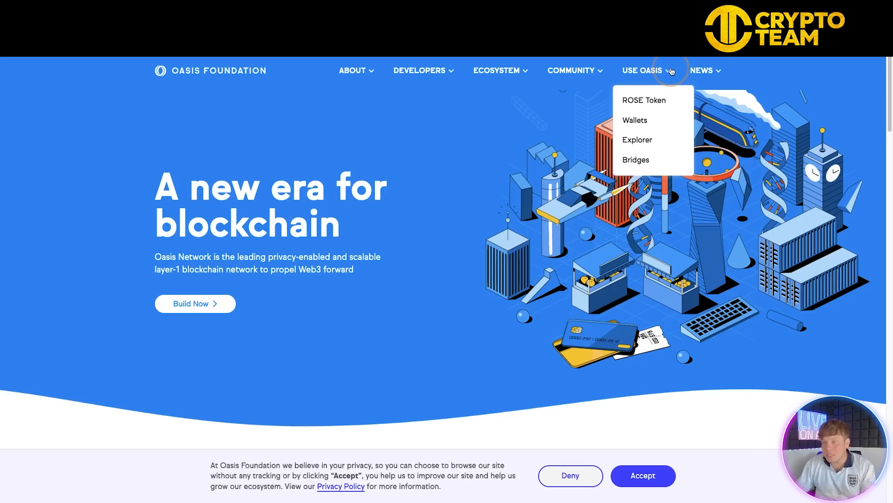
click(703, 70)
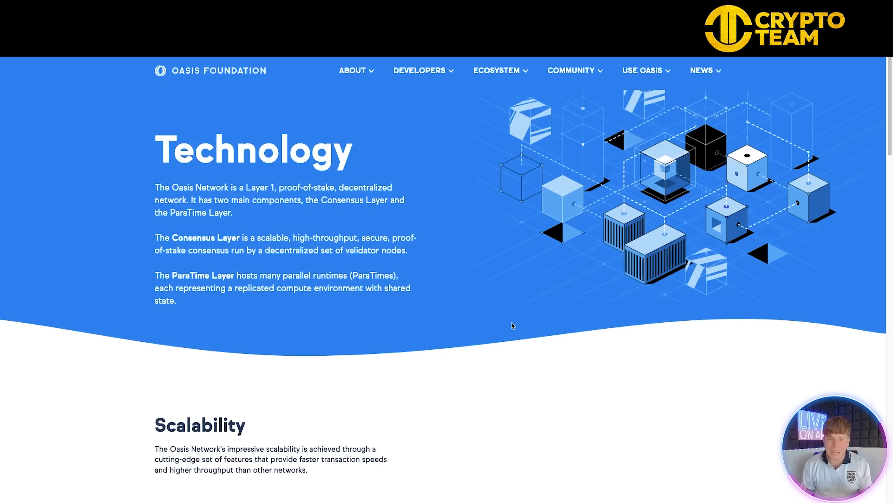
mouse_move(330, 168)
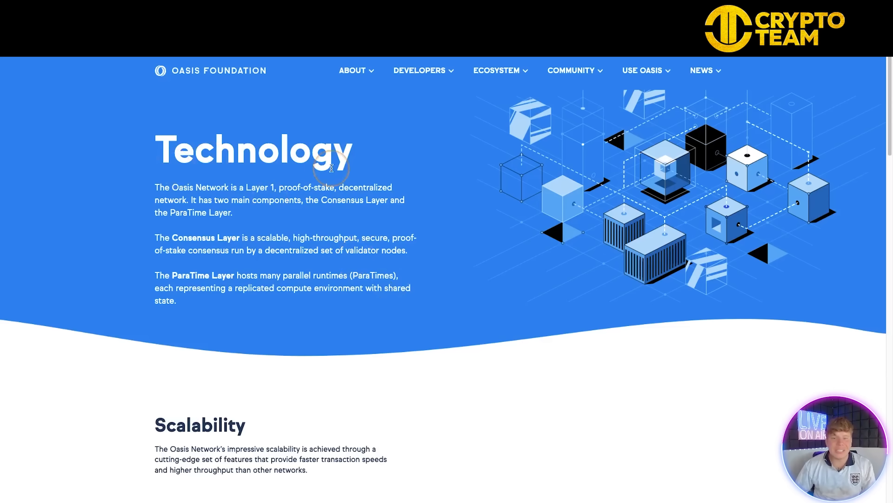
mouse_move(450, 246)
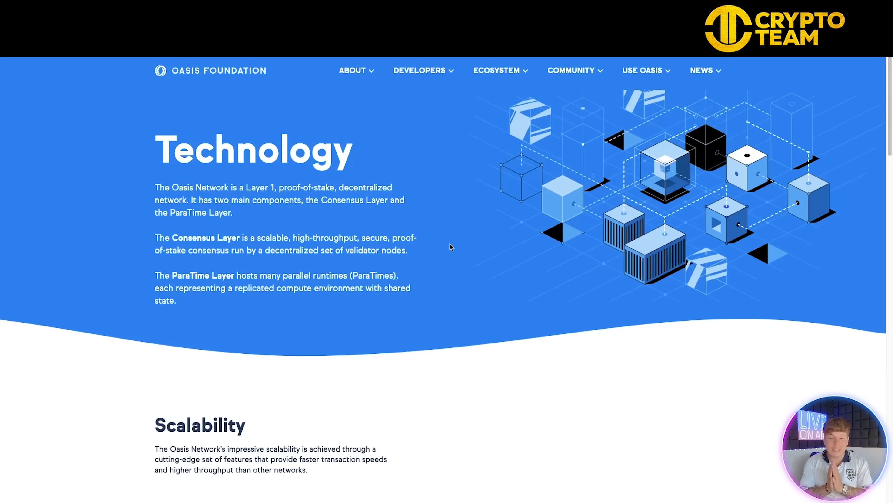
Scroll to the Scalability diagram showing Separation of Consensus and Discrepancy Detection.
scroll(down, 3)
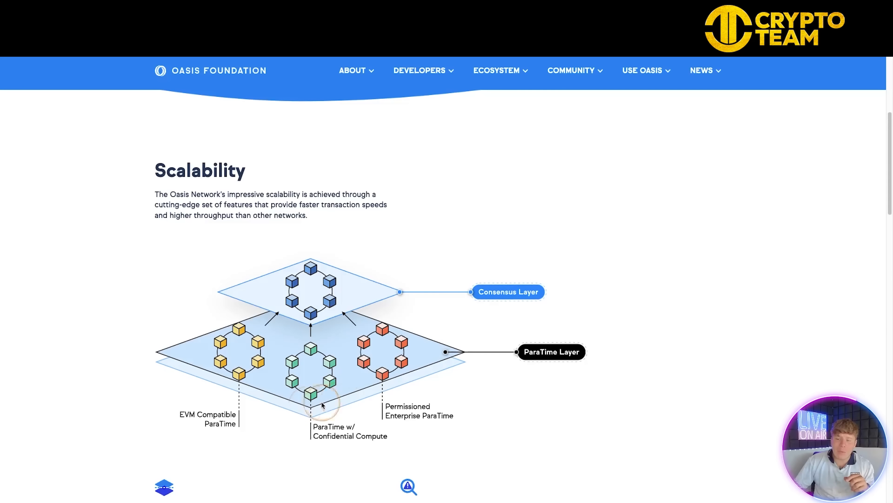
mouse_move(405, 296)
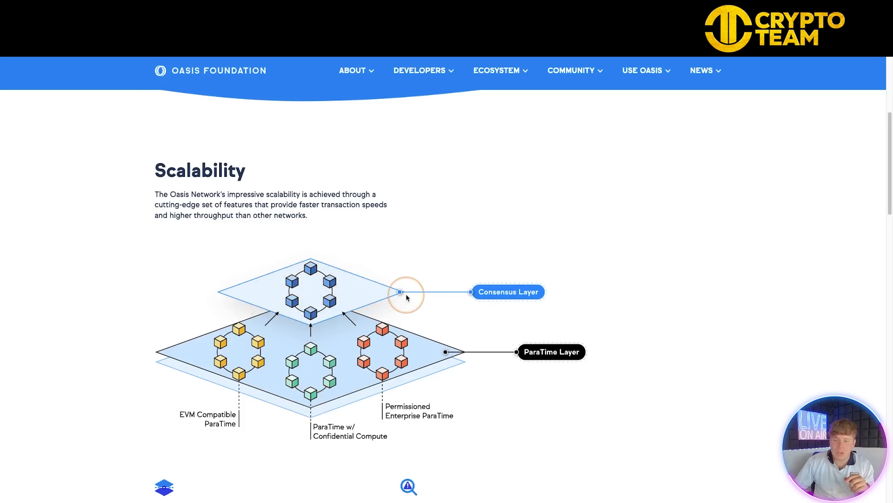
mouse_move(445, 367)
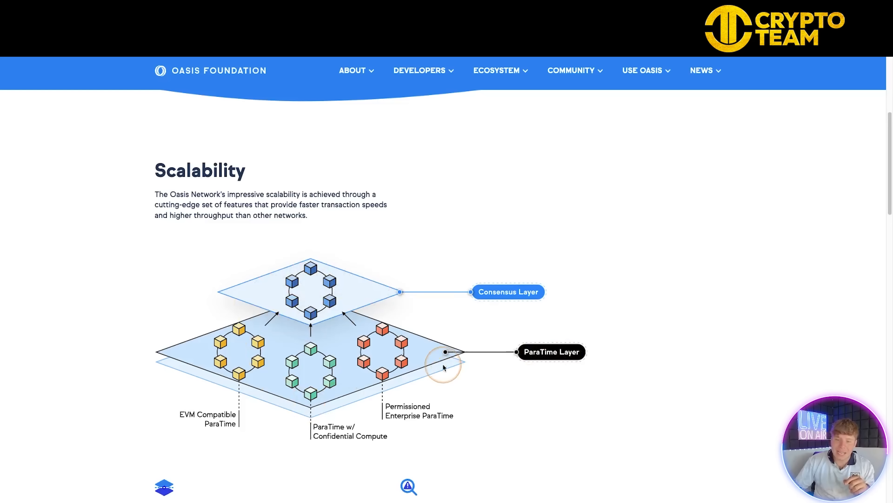
mouse_move(350, 383)
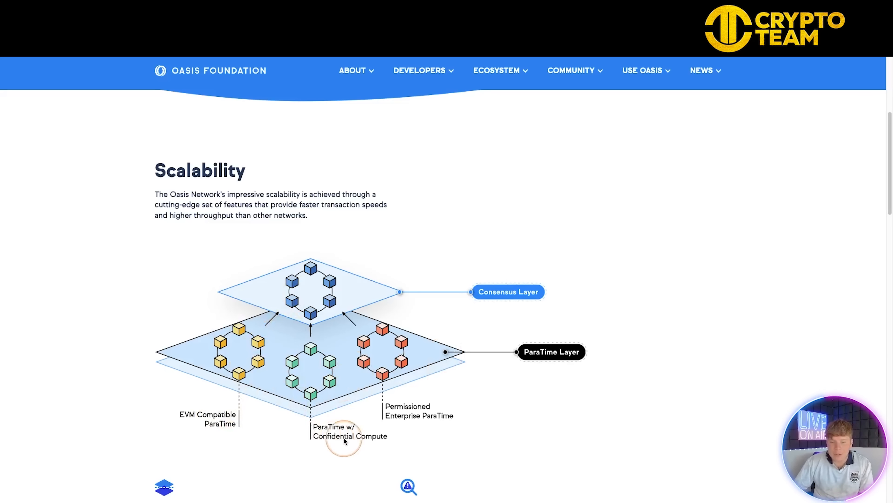
scroll(down, 3)
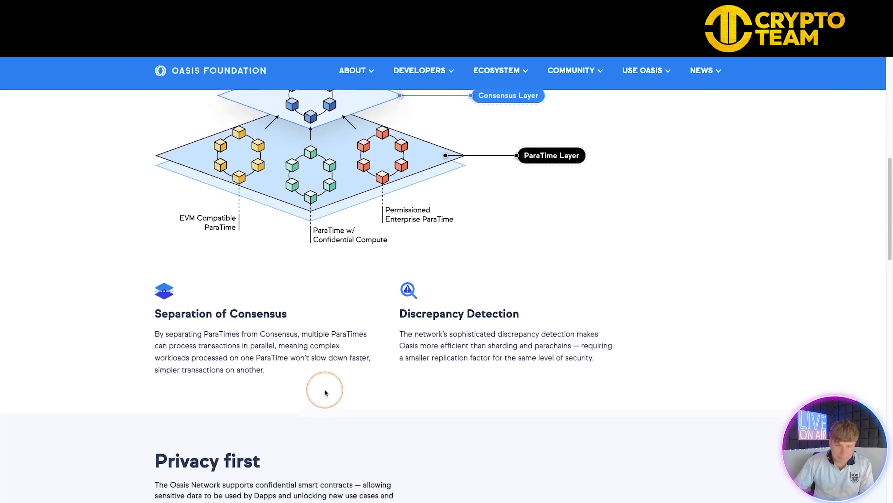
scroll(down, 3)
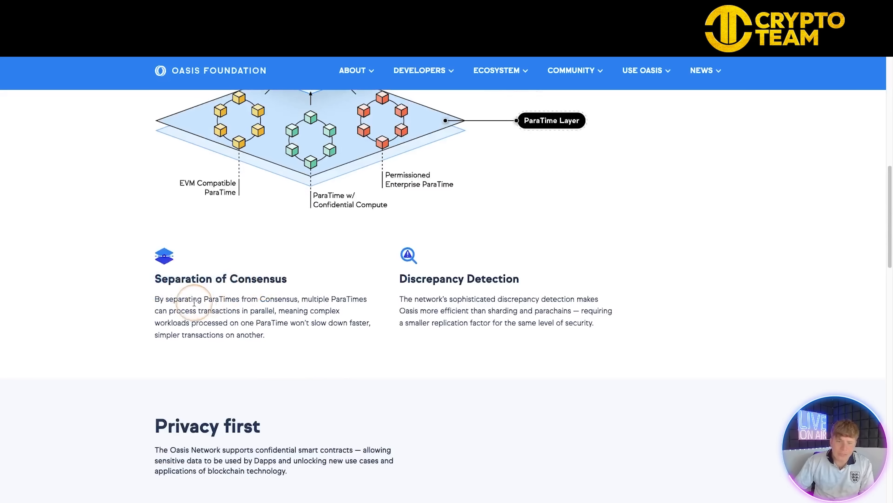
mouse_move(273, 353)
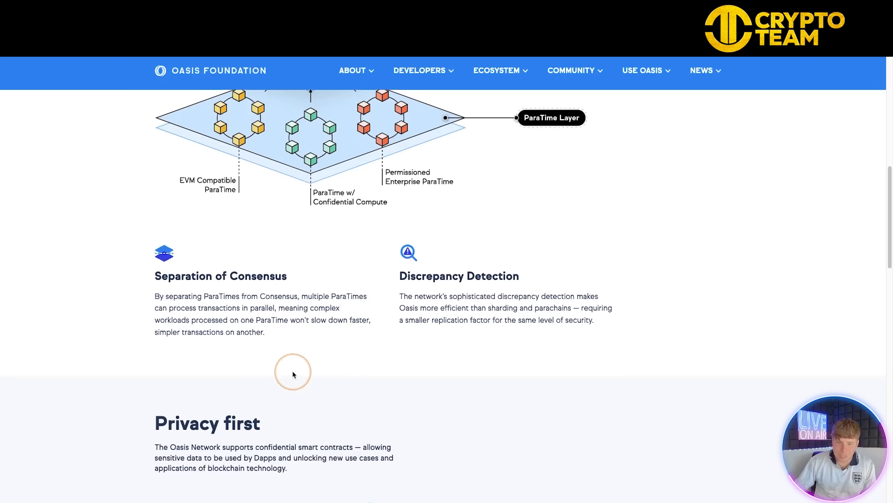
scroll(up, 3)
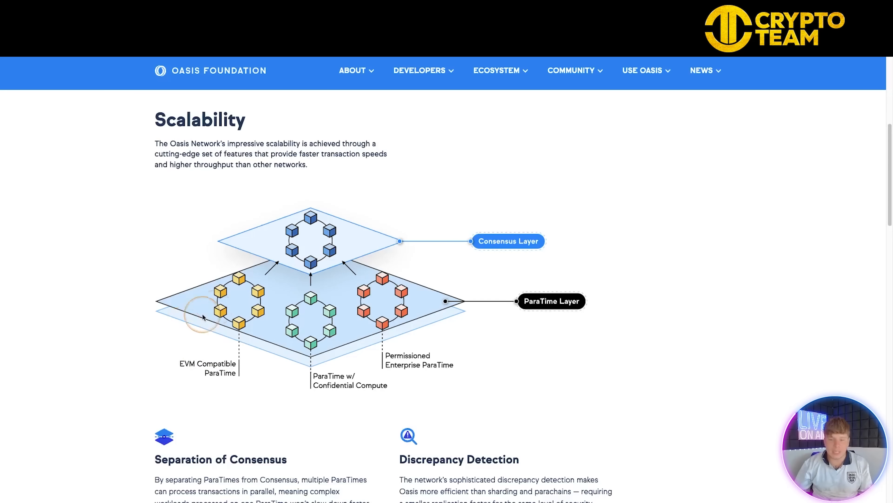
Scroll to the Trusted Execution Environments and Oasis Eth/WASI ParaTime confidentiality section.
scroll(down, 3)
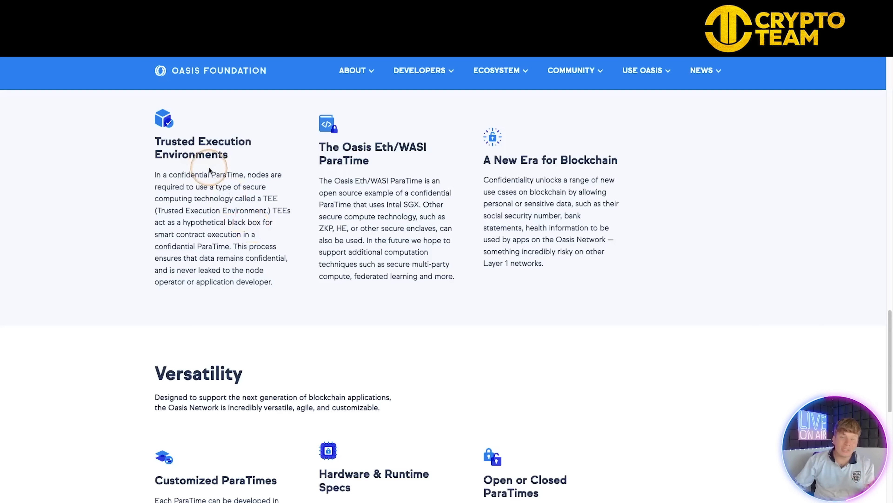
mouse_move(307, 239)
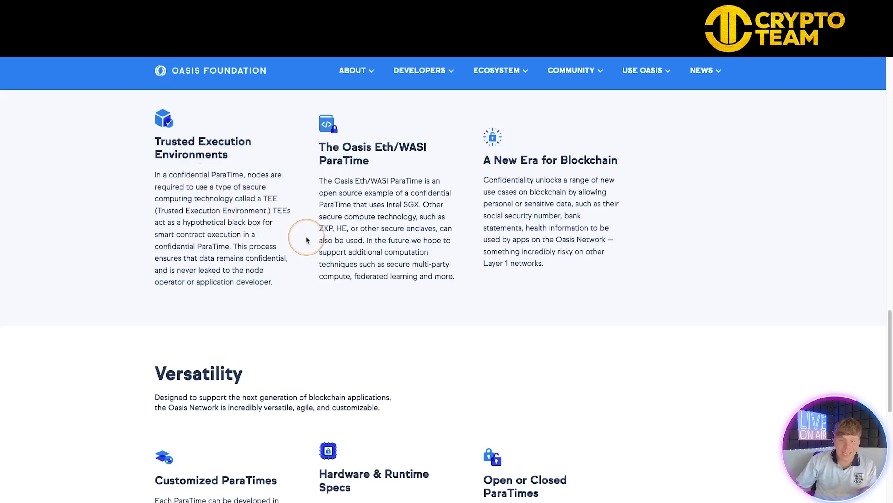
mouse_move(310, 240)
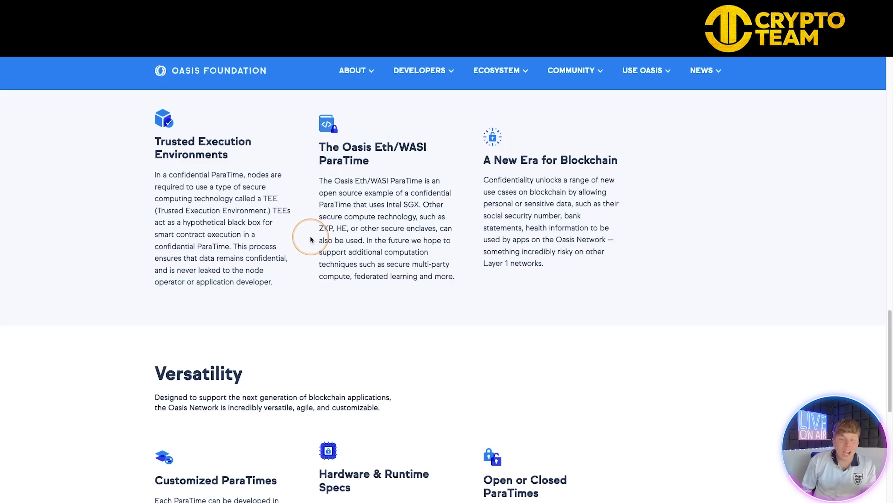
mouse_move(215, 198)
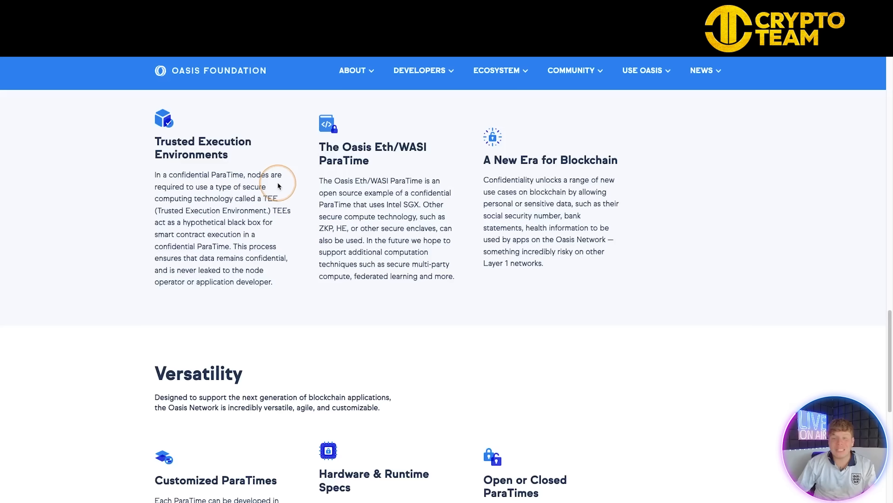
mouse_move(289, 256)
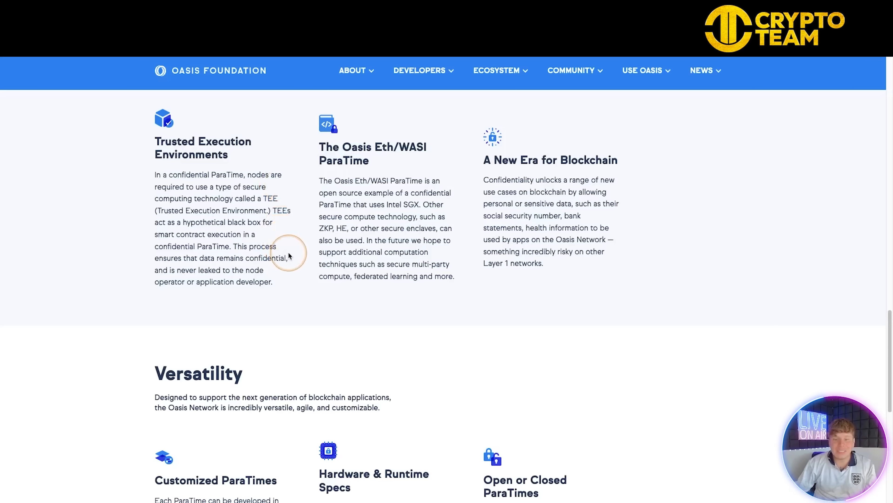
mouse_move(312, 299)
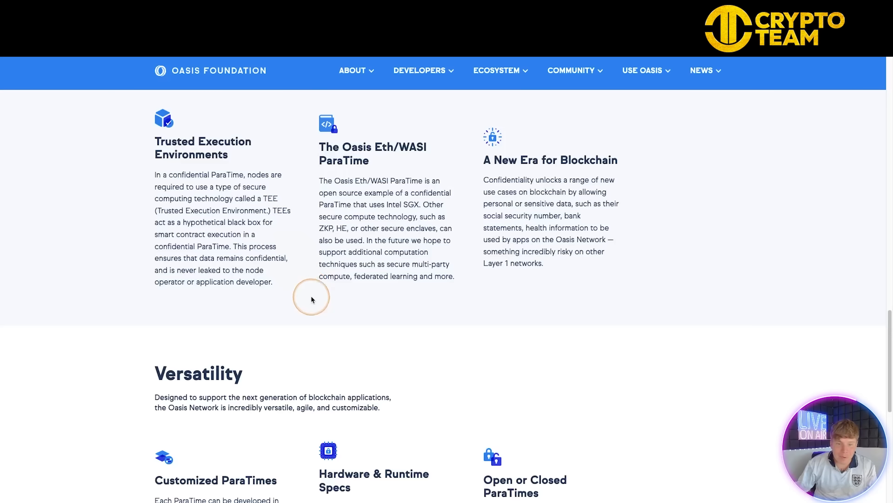
mouse_move(304, 317)
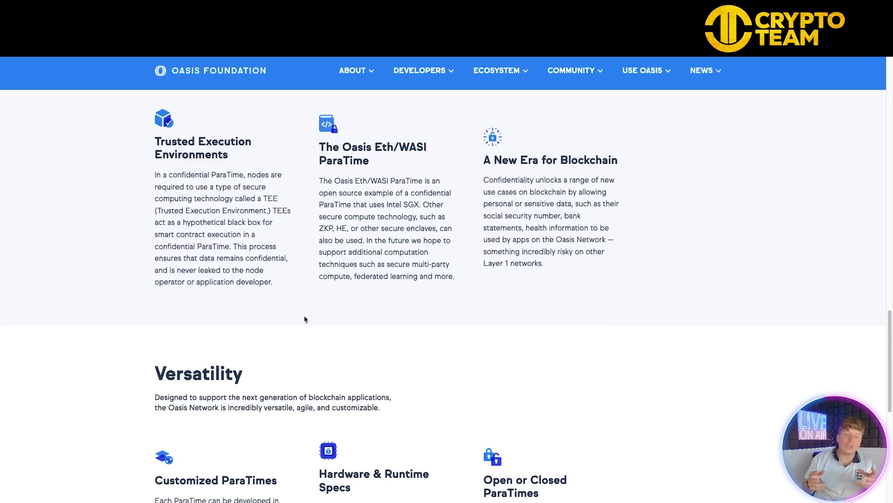
click(305, 302)
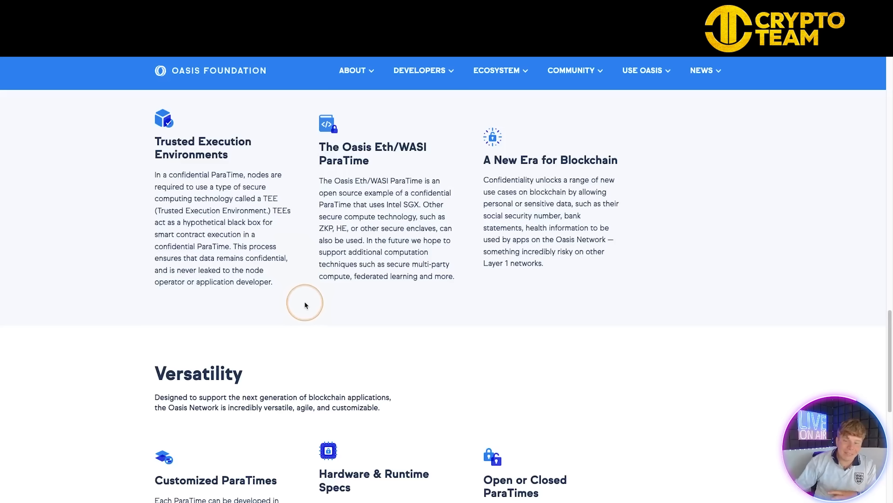
mouse_move(282, 312)
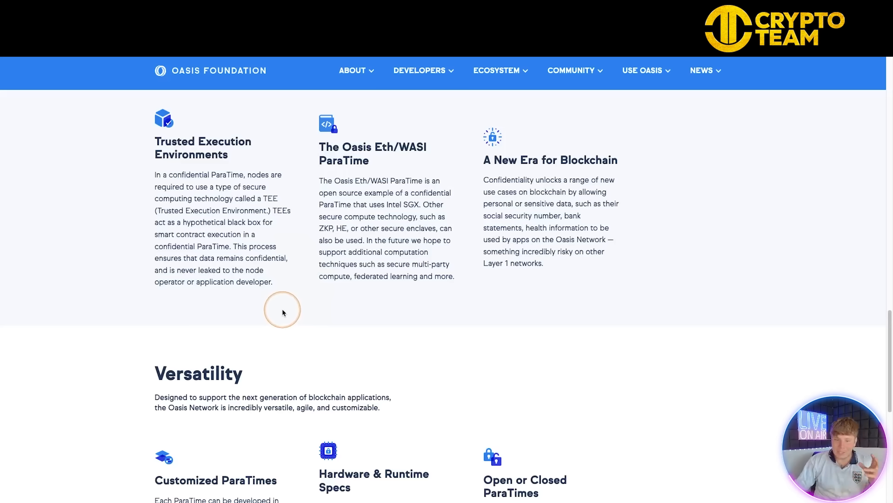
mouse_move(353, 216)
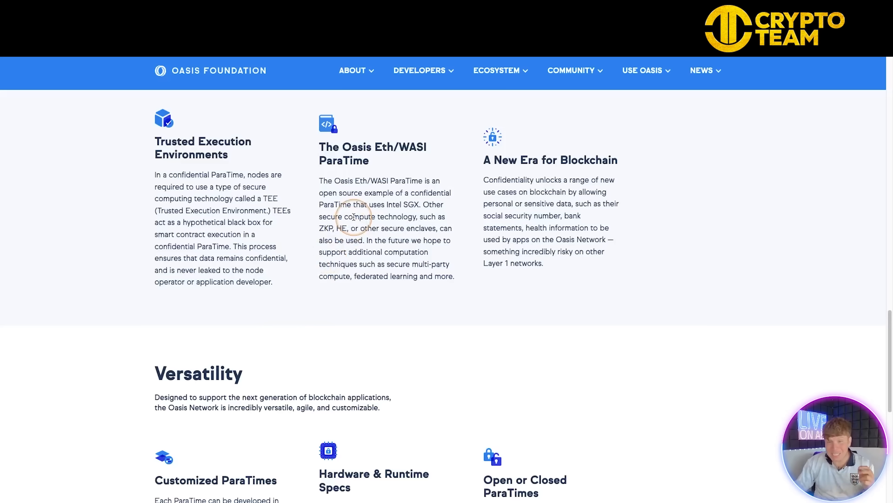
mouse_move(451, 144)
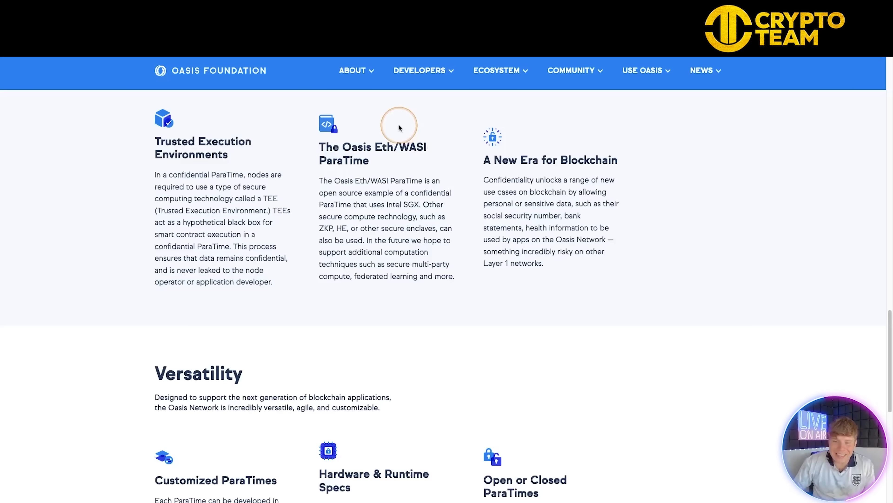
mouse_move(452, 142)
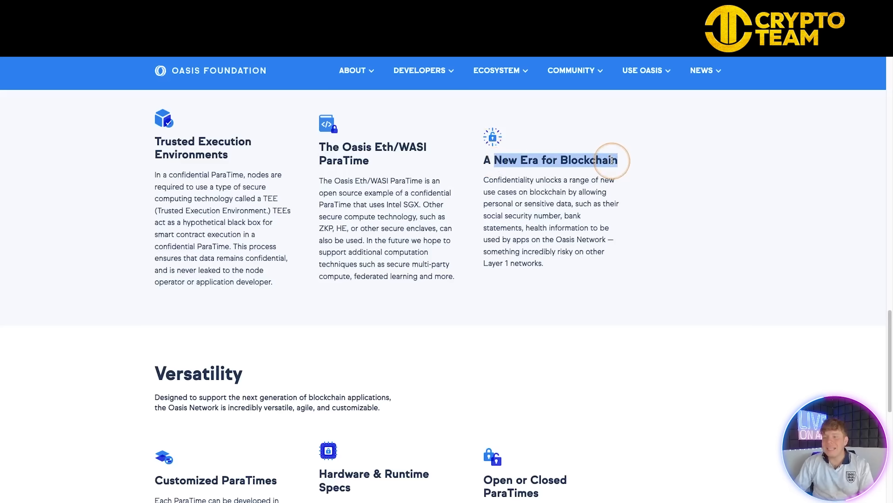
mouse_move(699, 213)
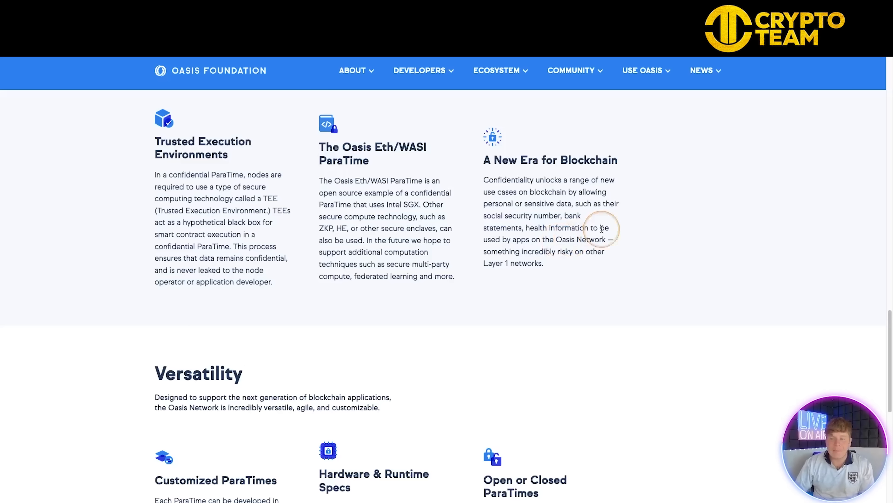
mouse_move(657, 195)
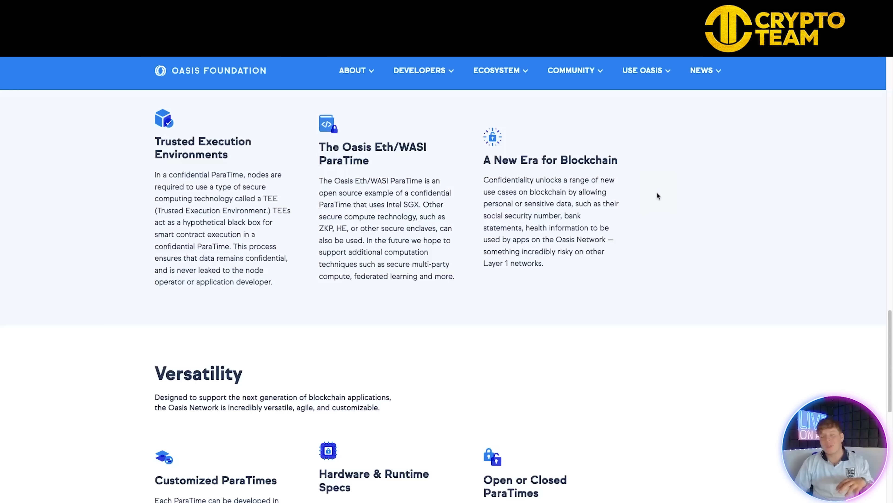
click(657, 194)
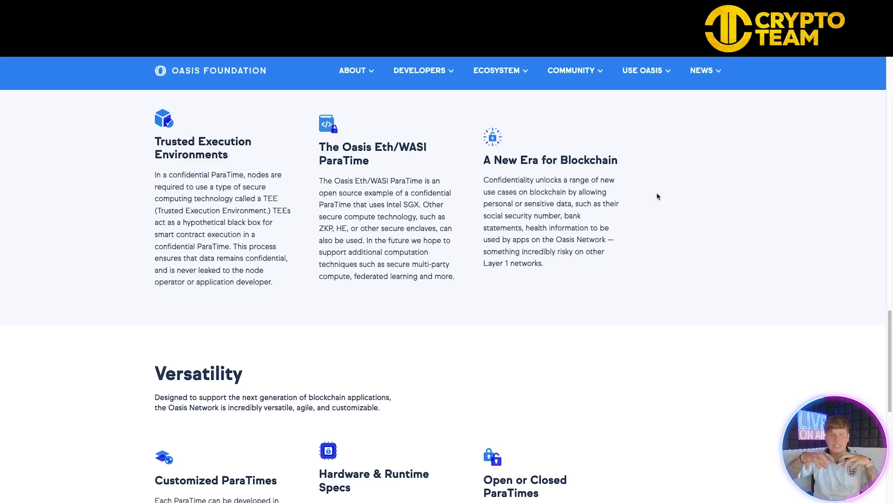
Scroll to the Versatility section with Customized ParaTimes and Open or Closed ParaTimes.
scroll(down, 3)
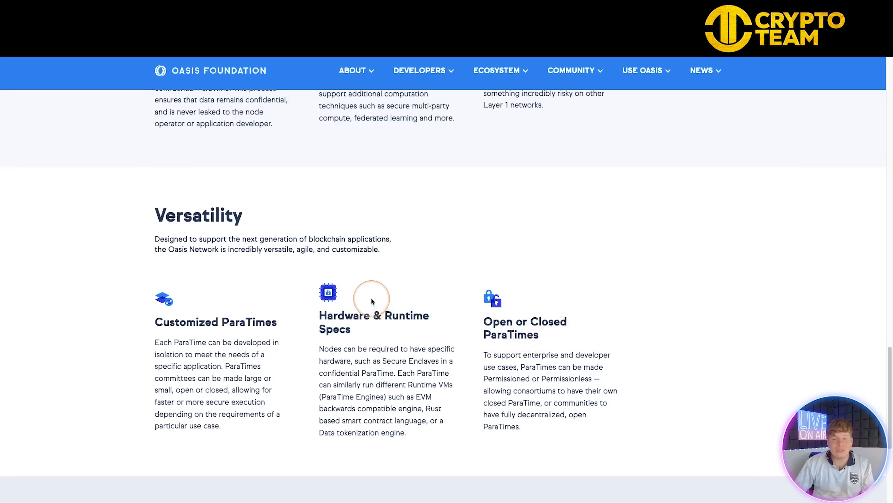
mouse_move(389, 258)
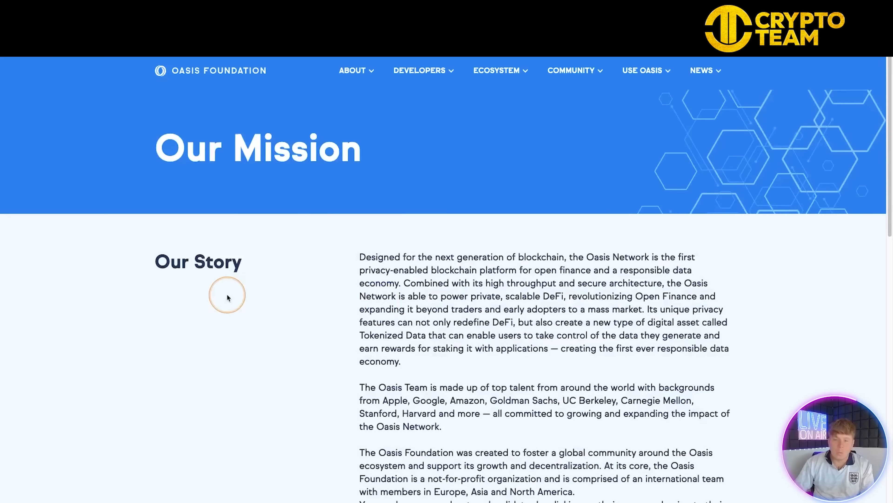
Scroll through Our Story and the Main Activities list on the Our Mission page.
scroll(down, 3)
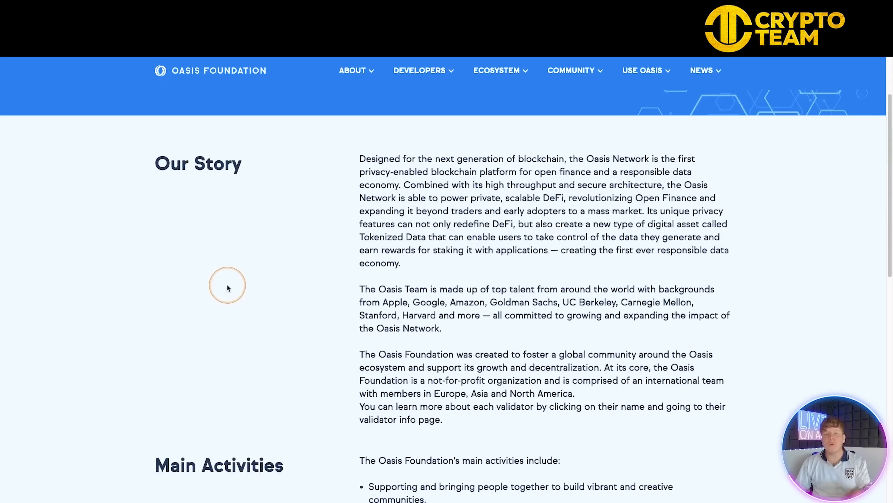
mouse_move(347, 165)
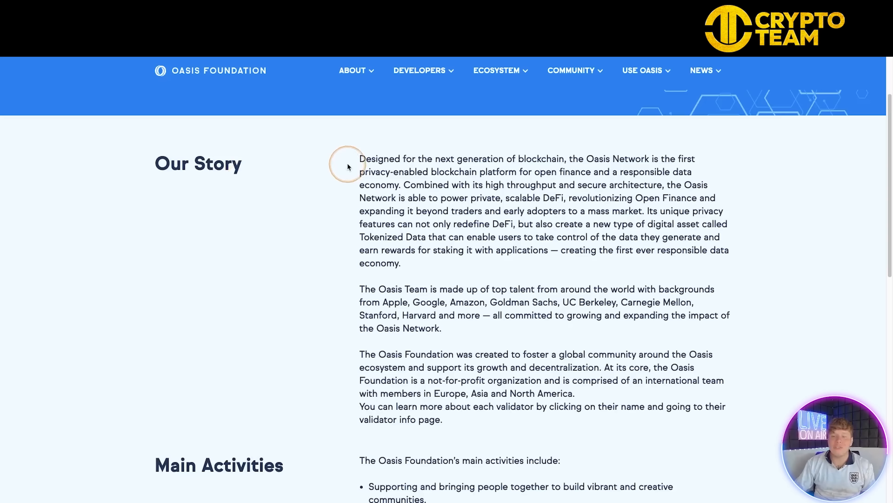
mouse_move(358, 151)
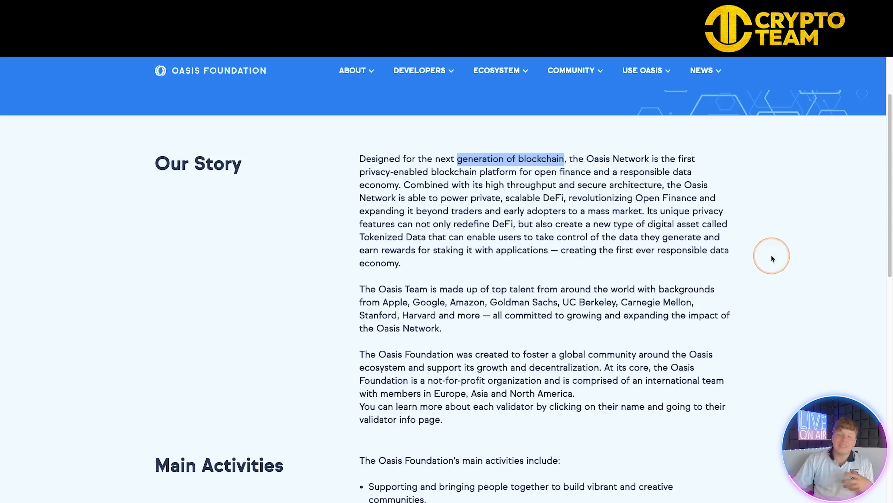
mouse_move(750, 268)
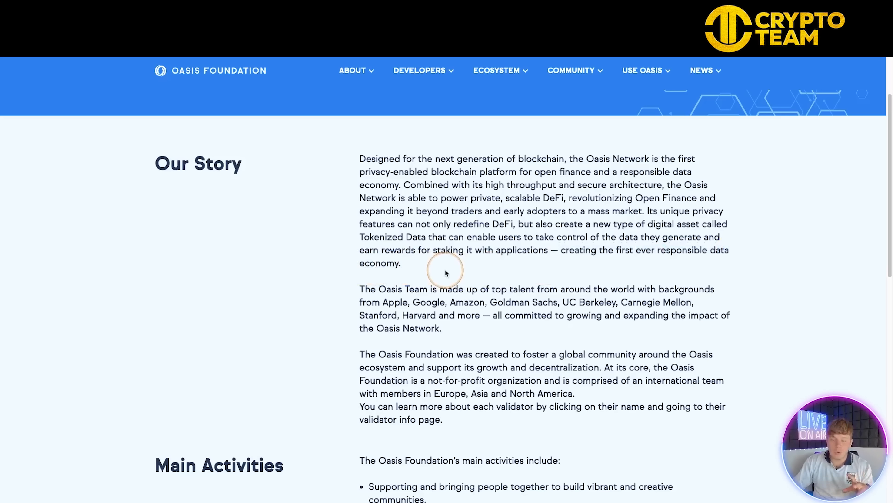
mouse_move(521, 346)
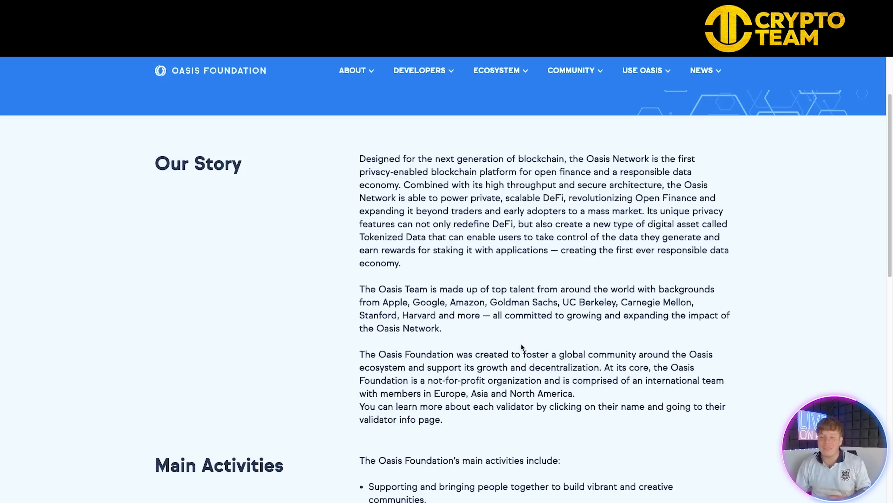
click(493, 339)
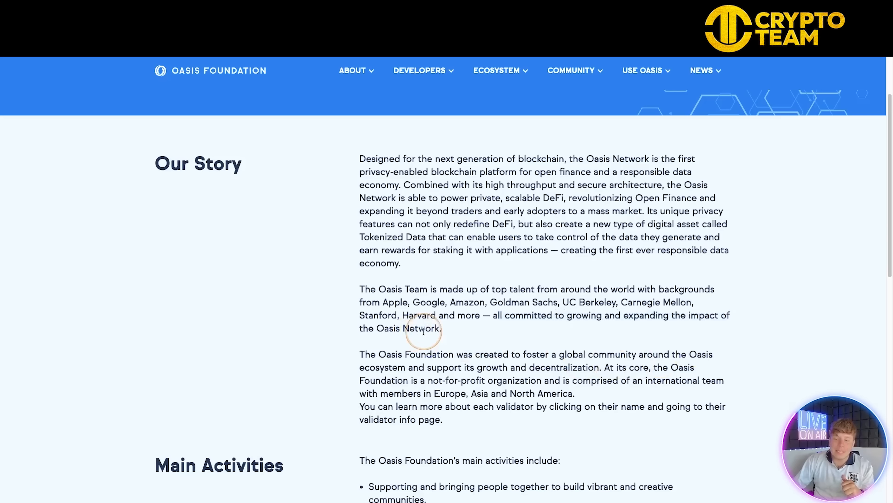
scroll(down, 3)
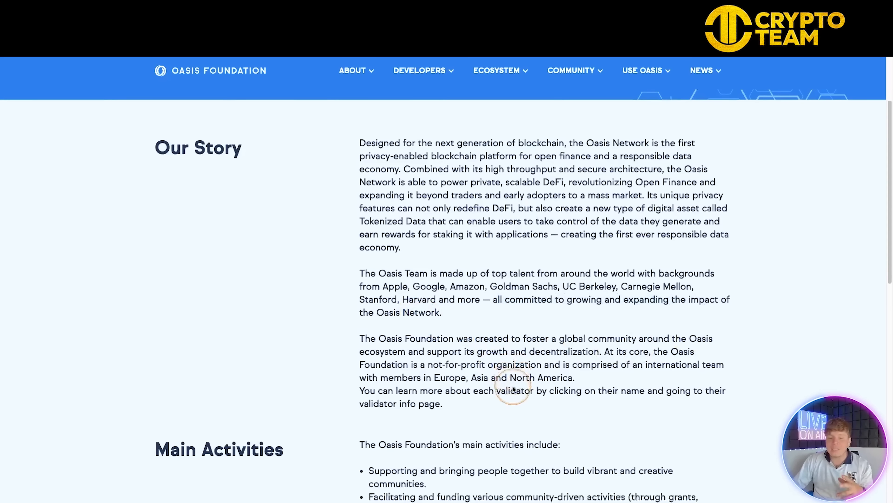
scroll(down, 3)
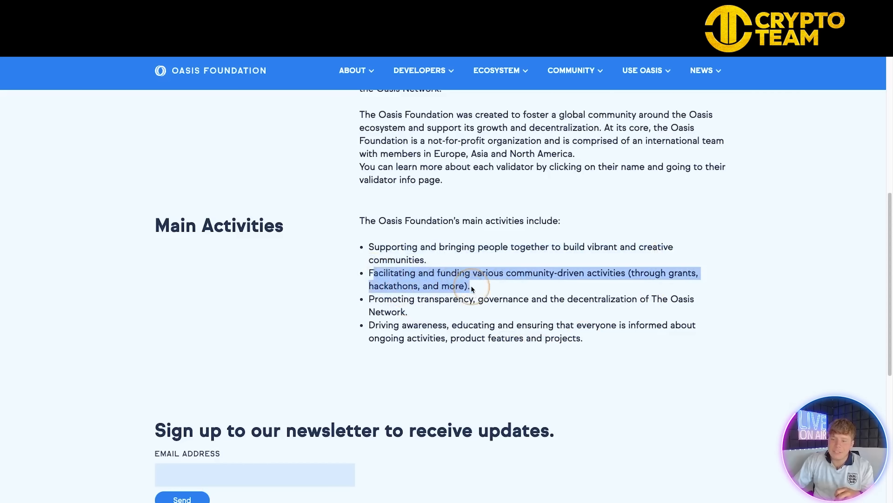
mouse_move(629, 397)
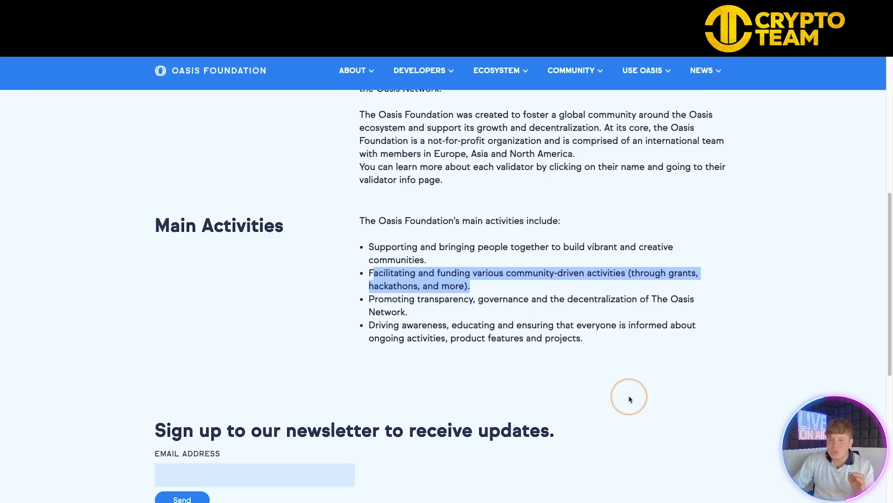
mouse_move(489, 294)
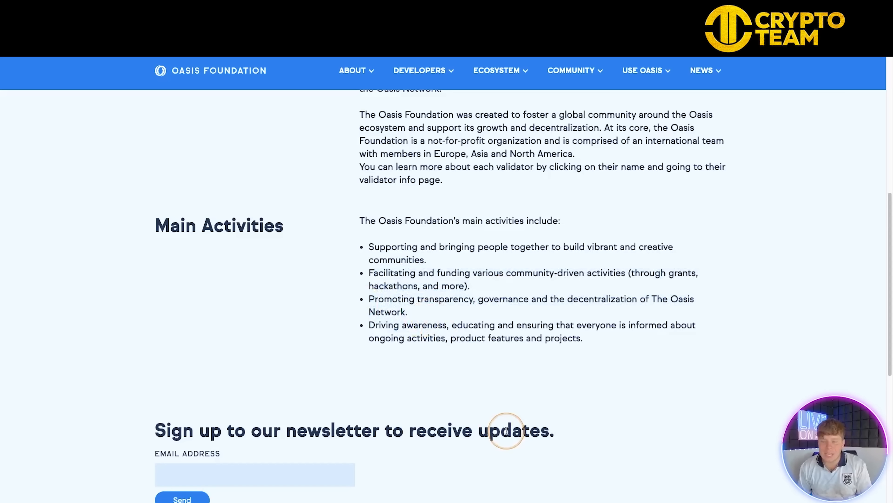
mouse_move(373, 328)
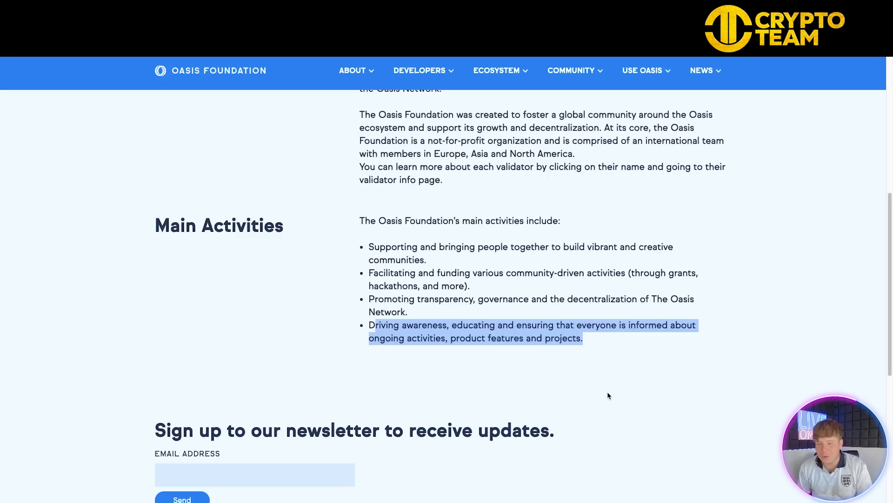
Continue down past Main Activities to the Team Members and Contributors section.
click(577, 391)
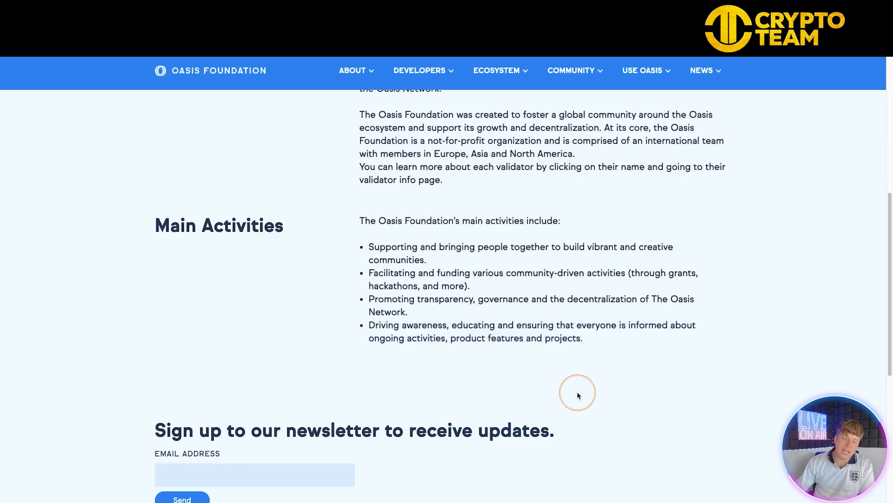
scroll(down, 3)
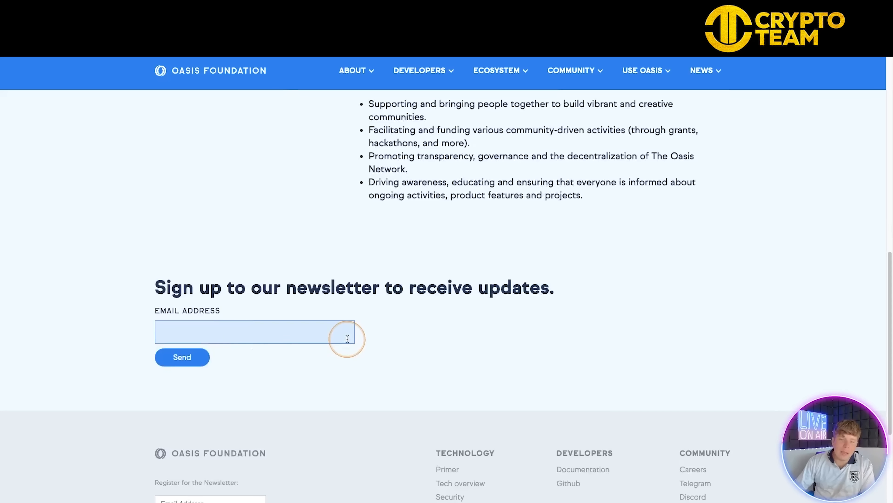
click(182, 357)
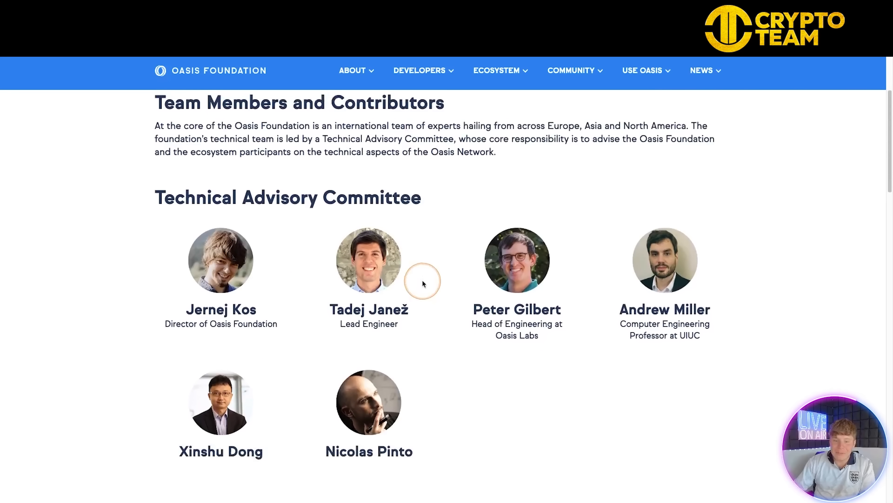
Scroll past the Technical Advisory Committee to the Core Oasis Foundation Team Members.
scroll(down, 3)
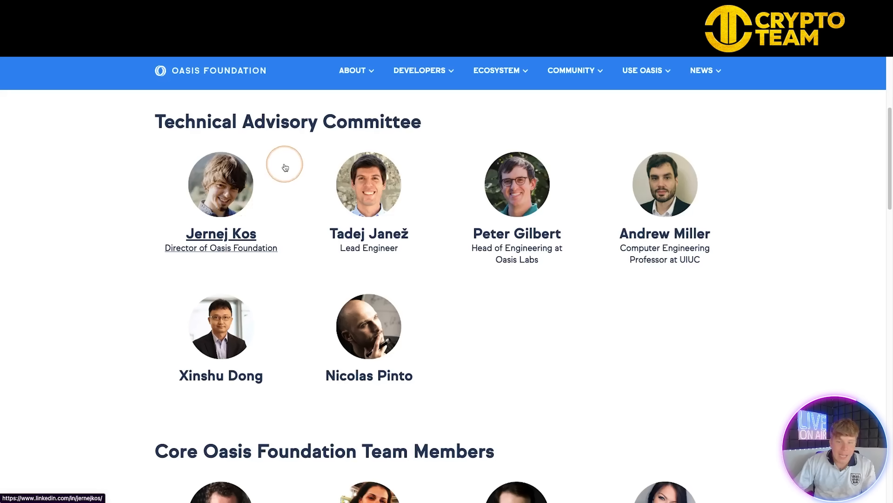
mouse_move(284, 181)
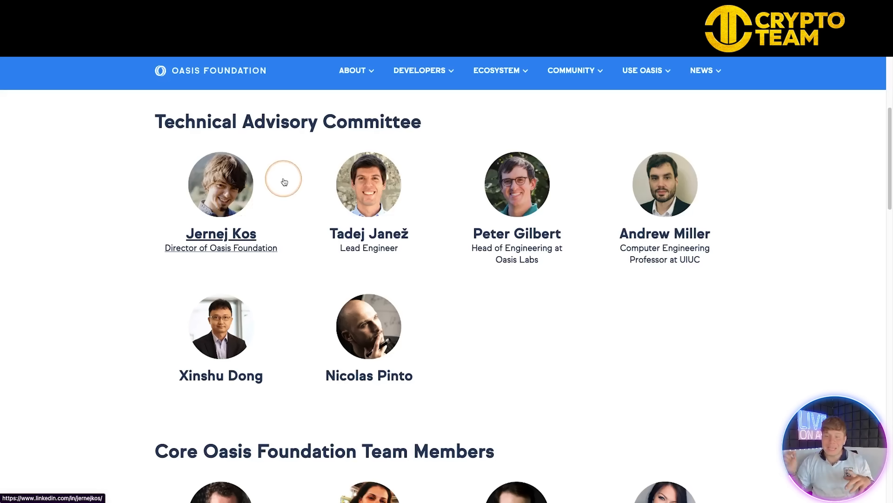
mouse_move(285, 181)
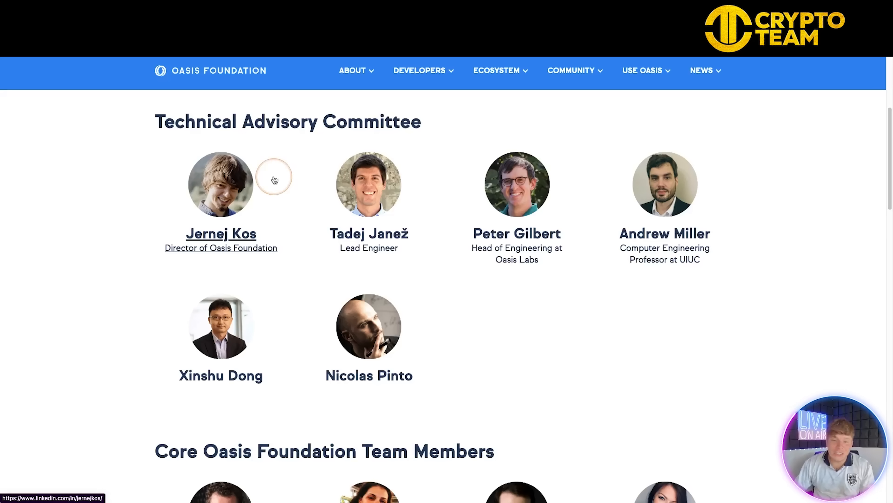
mouse_move(308, 277)
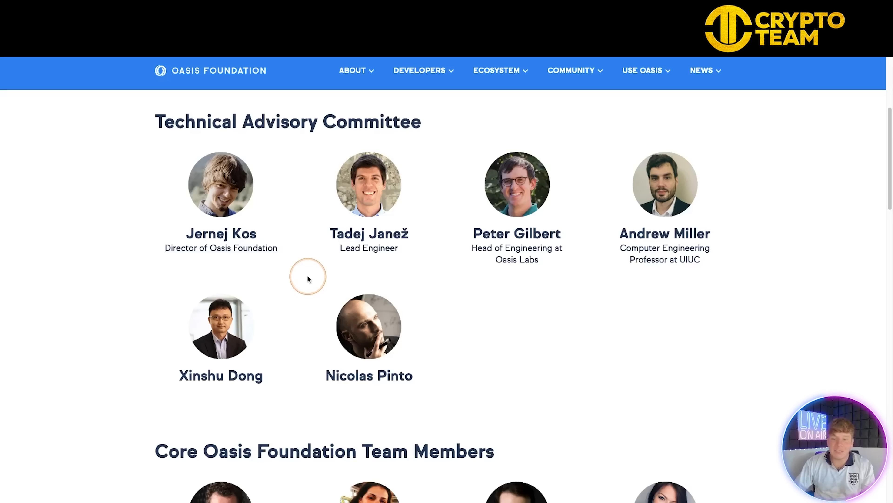
mouse_move(279, 294)
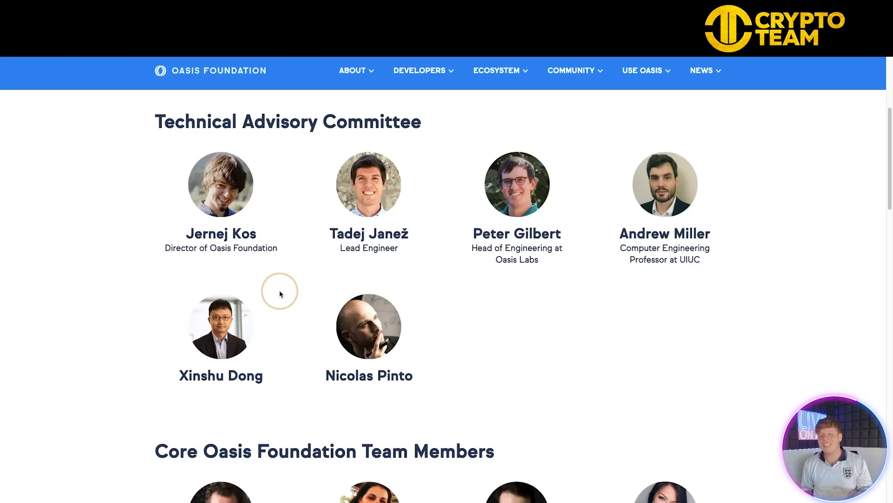
mouse_move(516, 234)
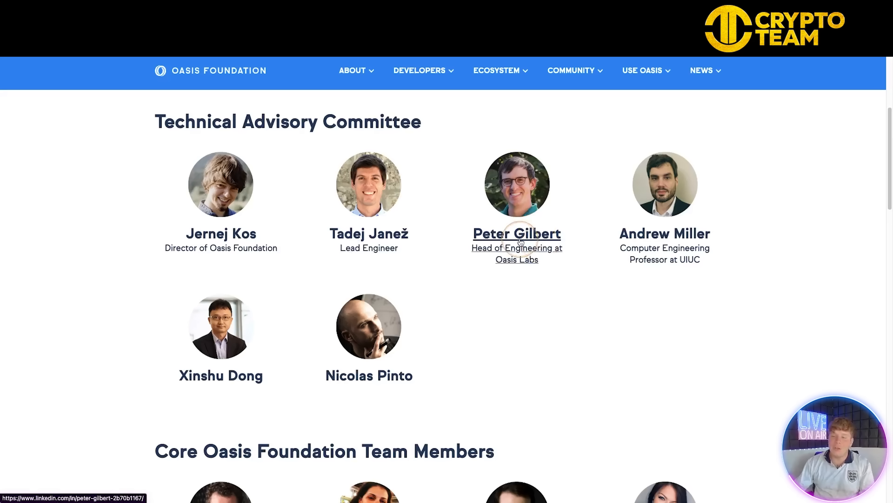
mouse_move(665, 233)
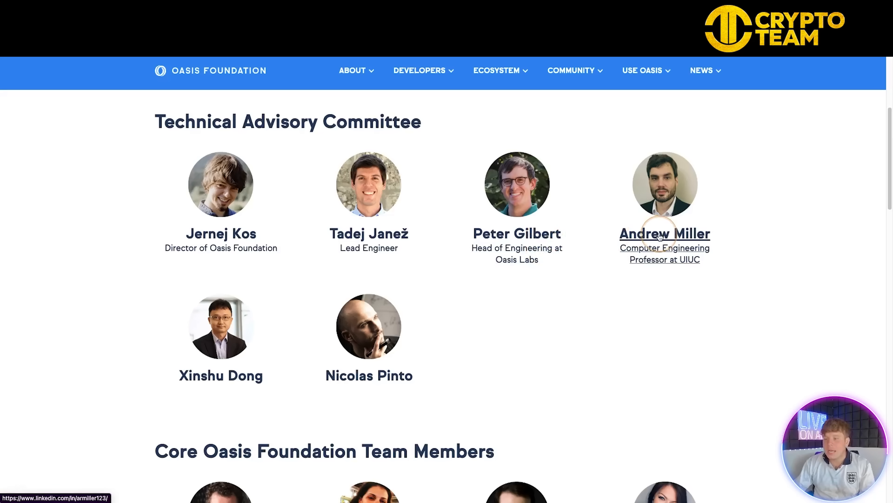
mouse_move(368, 375)
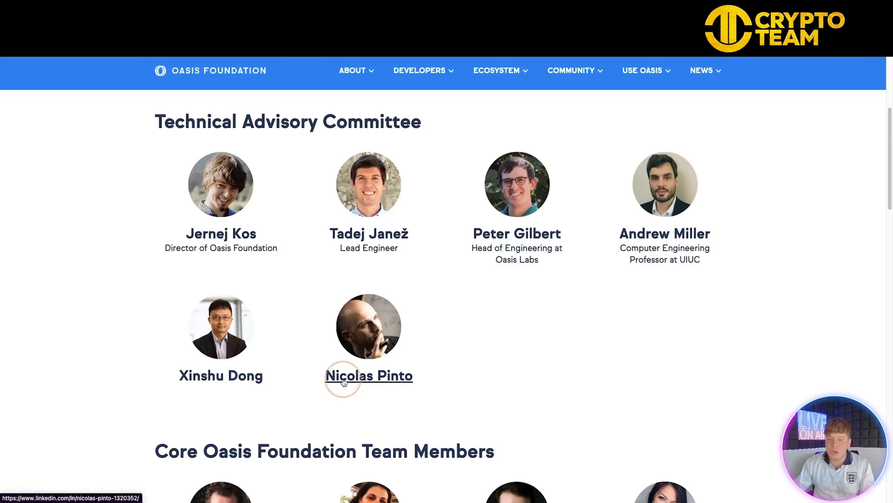
scroll(down, 3)
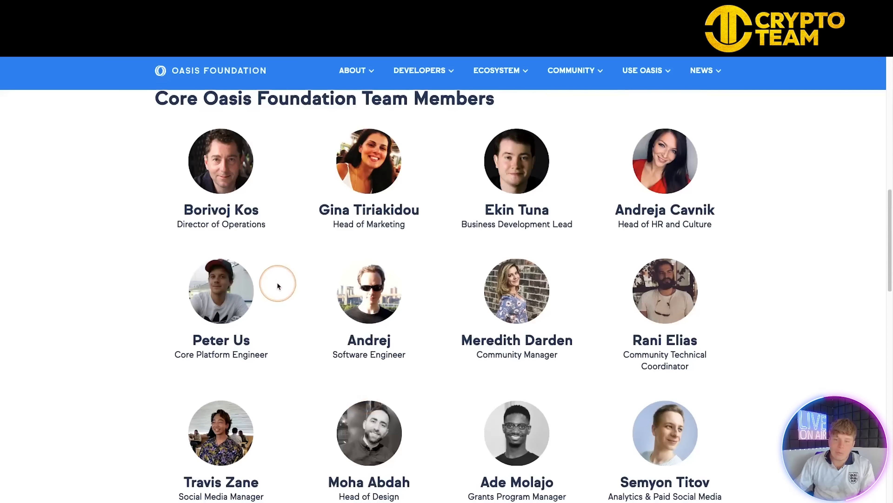
mouse_move(273, 246)
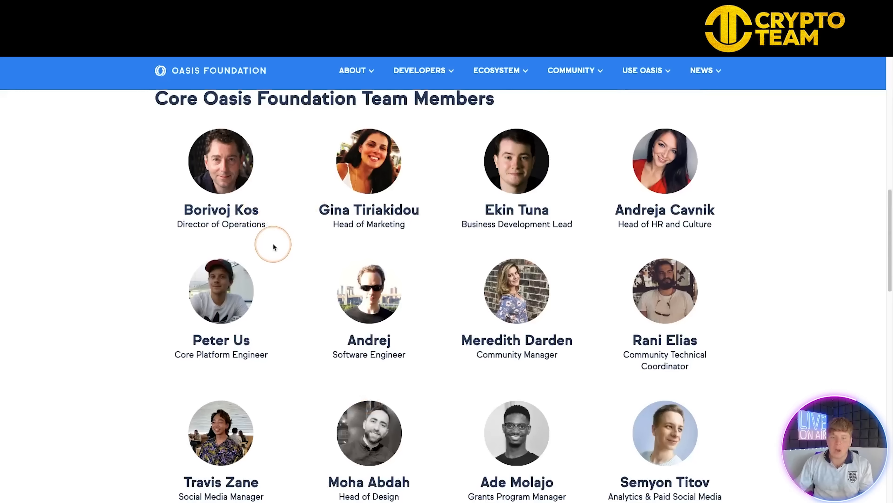
mouse_move(265, 252)
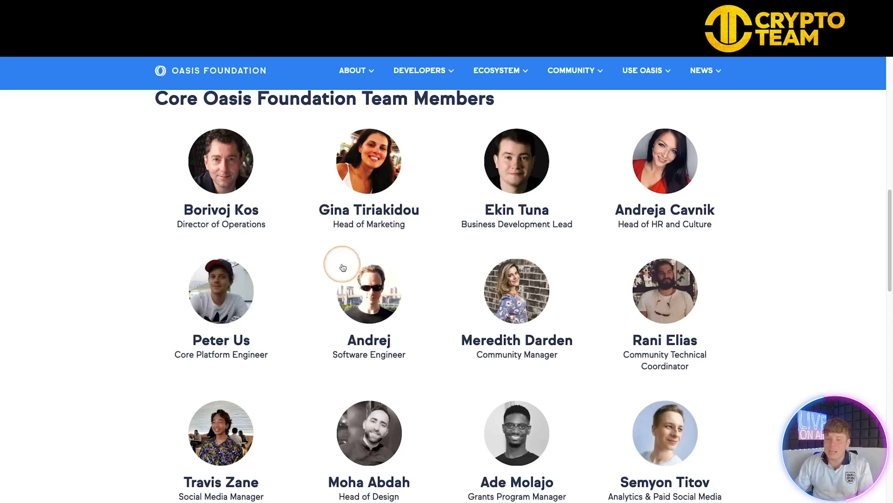
mouse_move(150, 334)
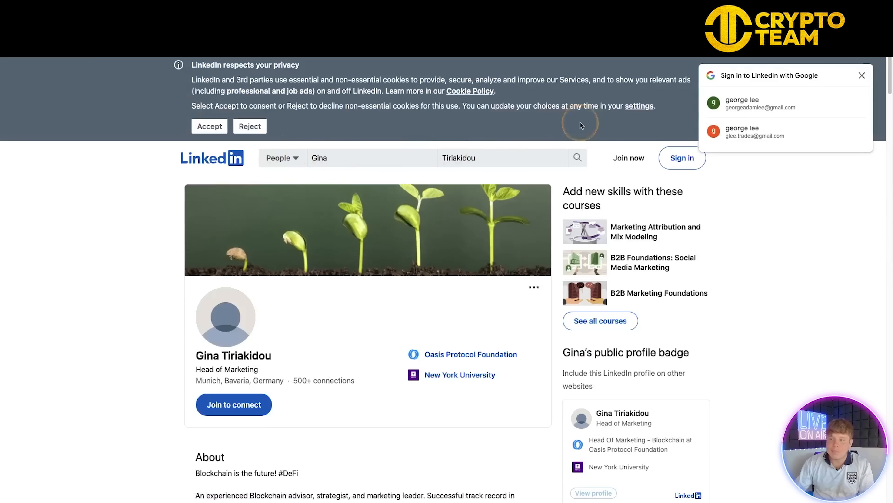
Scroll to the end of the team list before moving to the NFTs page.
click(470, 354)
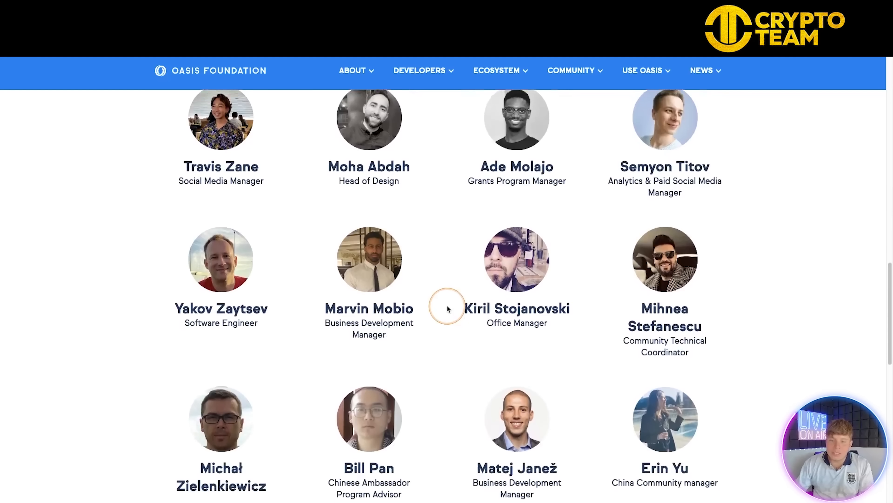
scroll(down, 3)
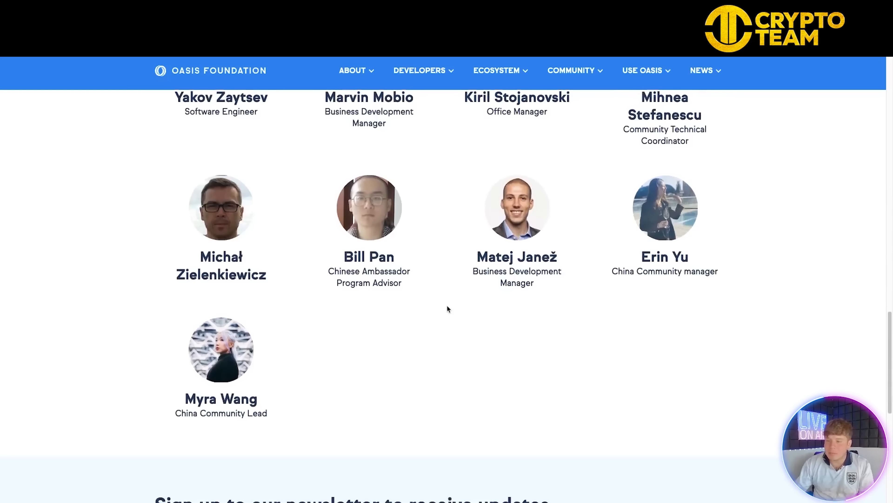
scroll(down, 3)
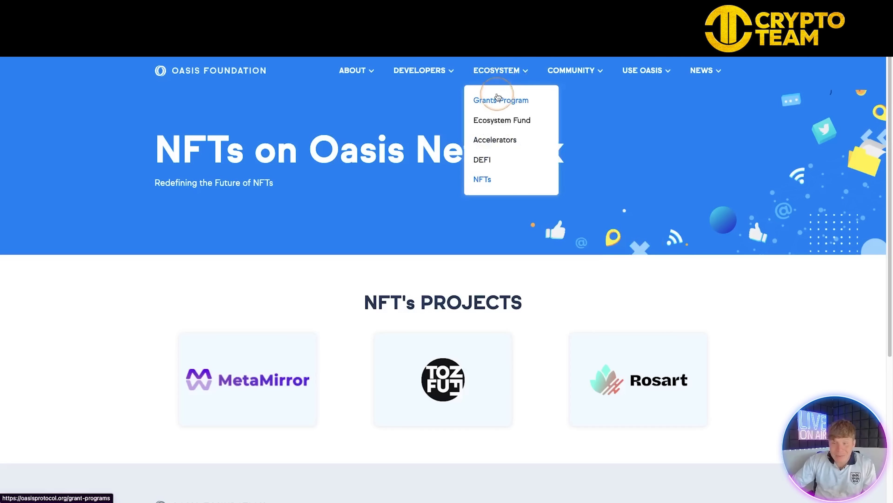
Go to the Bloom Grants Program page and scroll to its focus areas and project criteria.
click(500, 99)
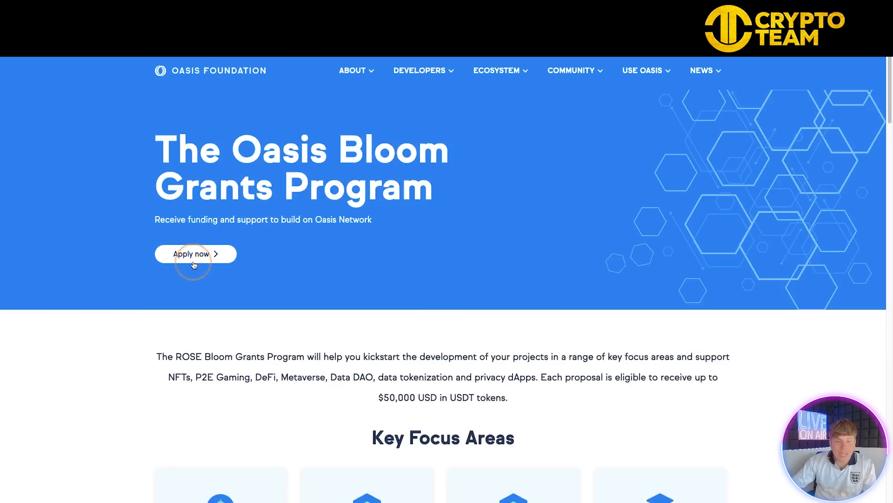
scroll(down, 3)
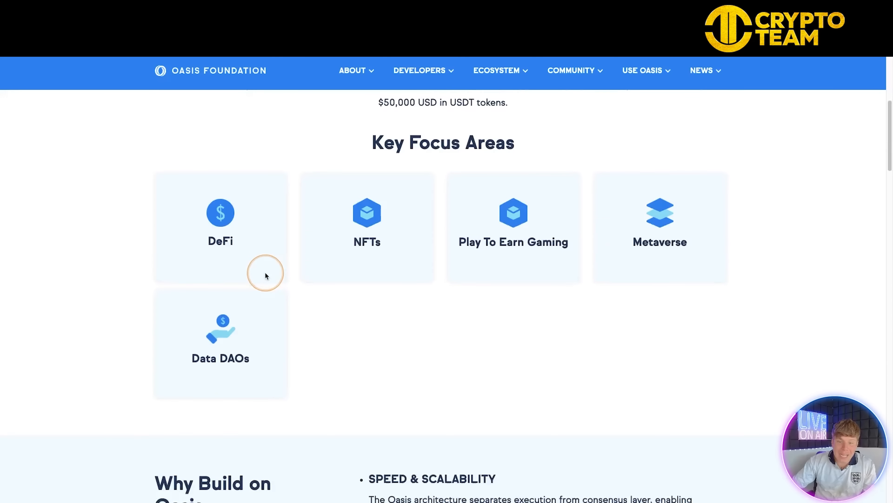
scroll(down, 3)
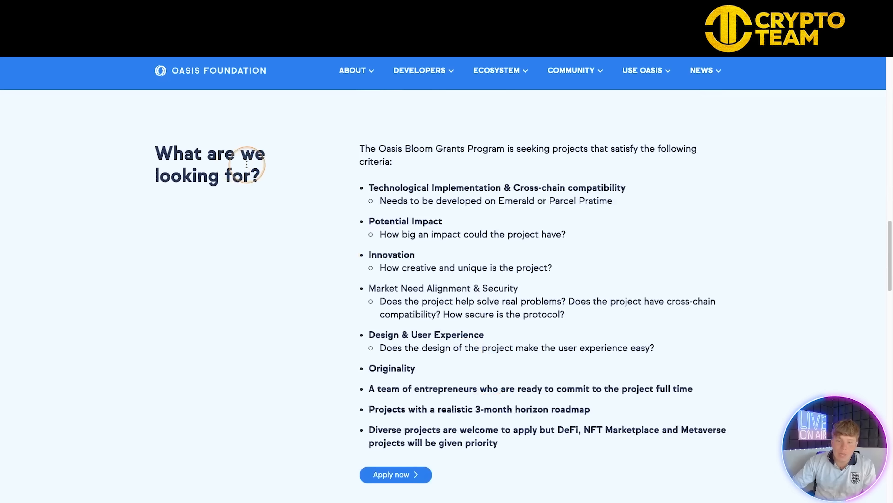
mouse_move(359, 181)
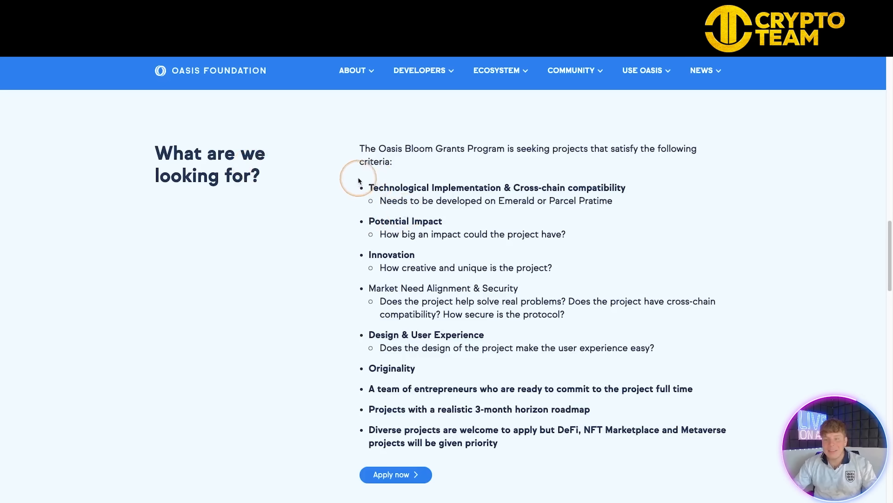
click(496, 70)
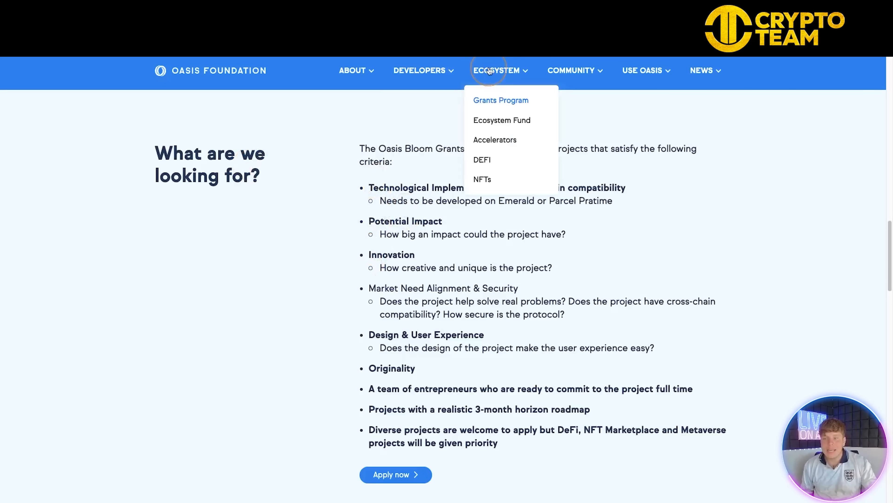
Go to the $235 Million Ecosystem Fund page and view Why Build on Oasis.
click(501, 120)
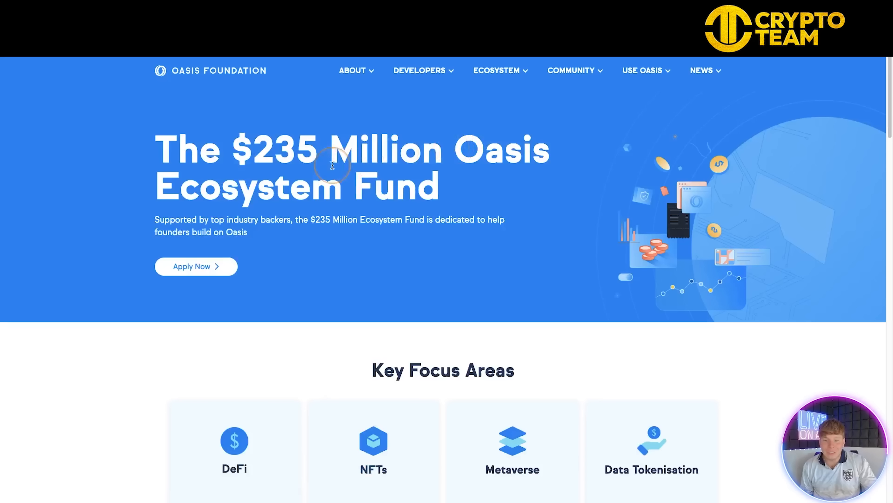
mouse_move(422, 154)
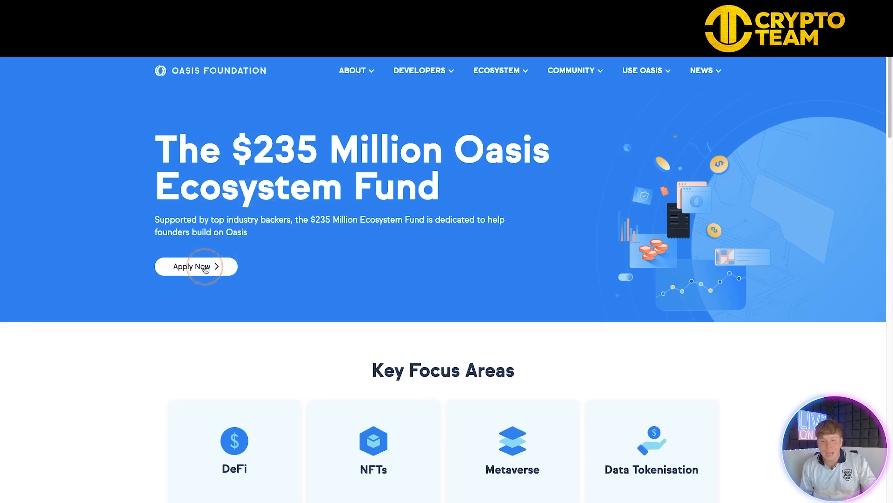
scroll(down, 3)
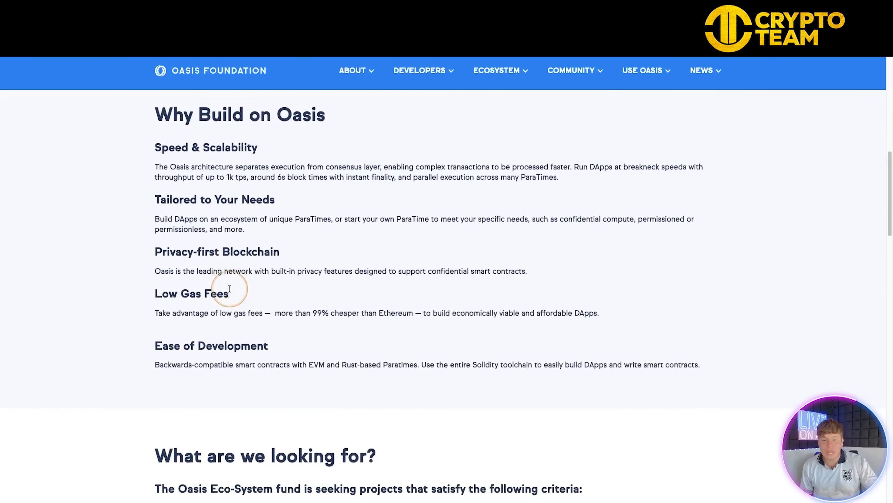
scroll(up, 3)
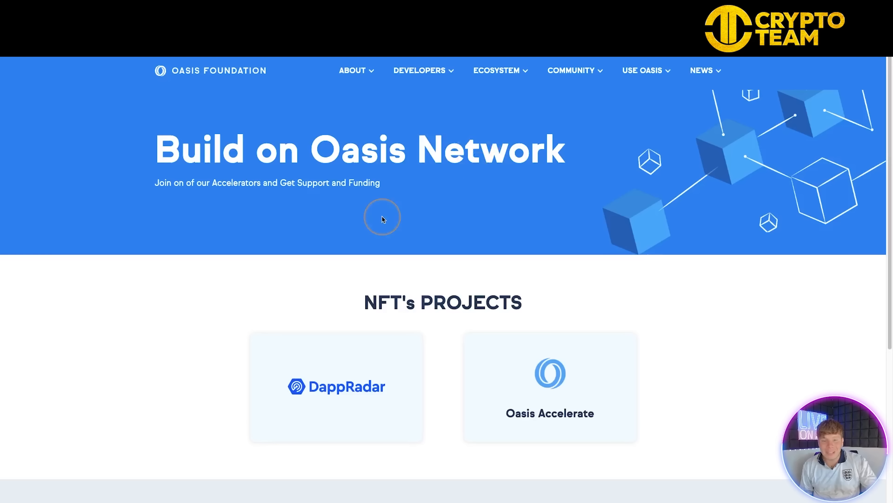
Scroll through the DappRadar and Oasis Accelerate cards down to the footer.
scroll(down, 3)
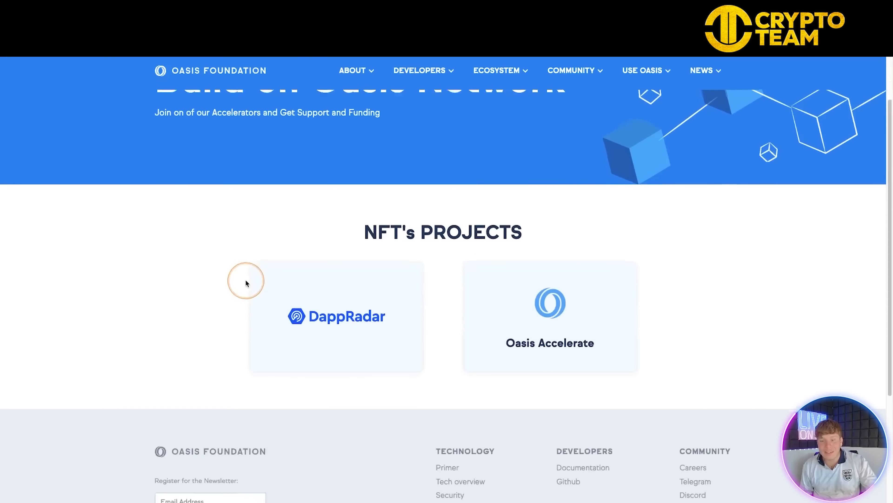
scroll(down, 3)
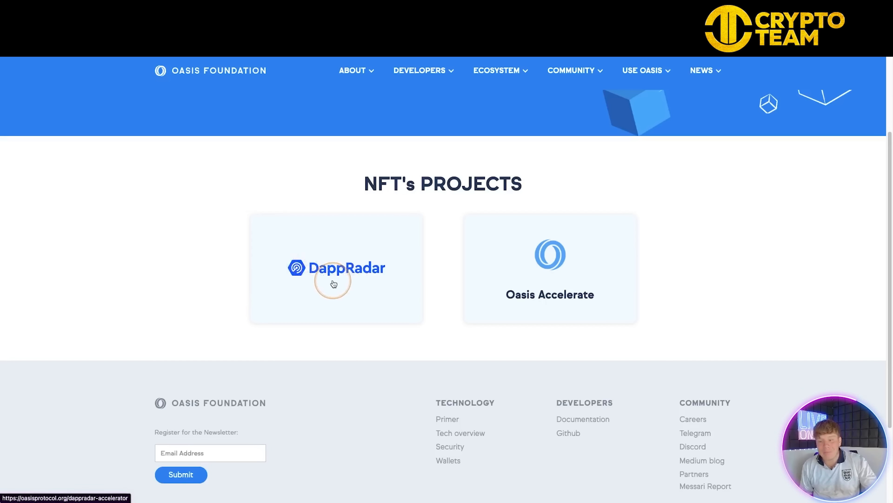
mouse_move(545, 160)
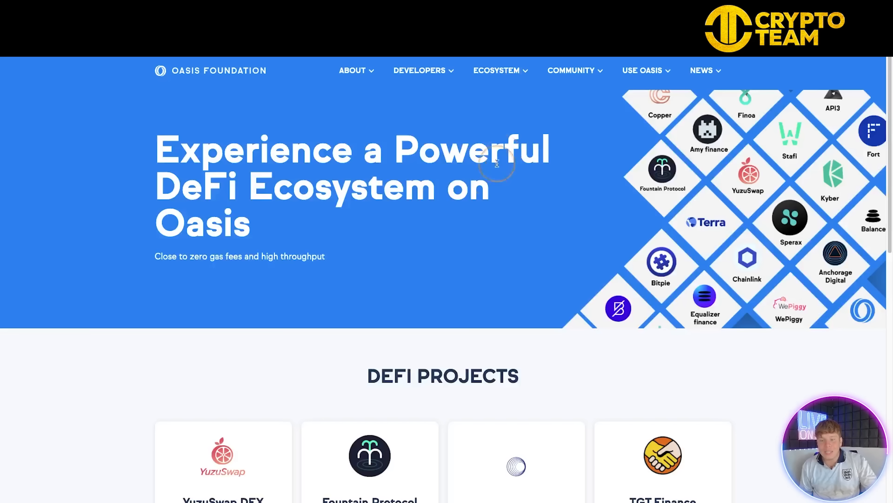
Scroll through the DeFi Projects grid and back up.
scroll(down, 3)
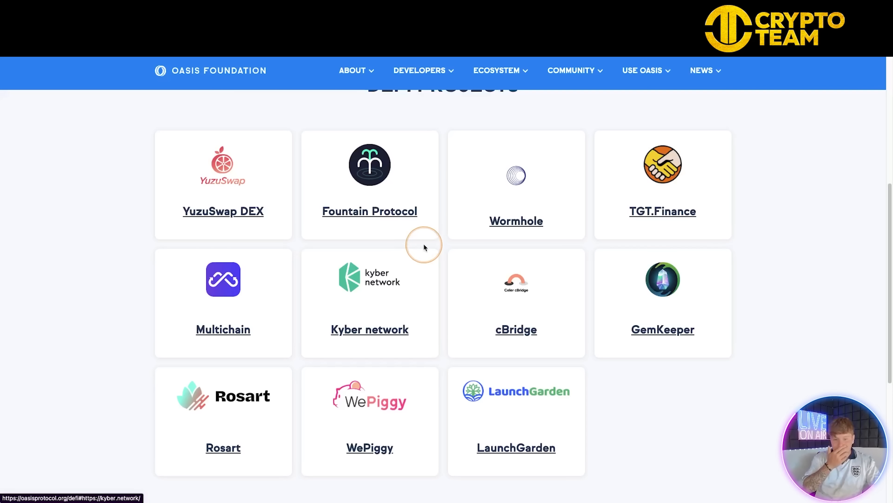
mouse_move(424, 247)
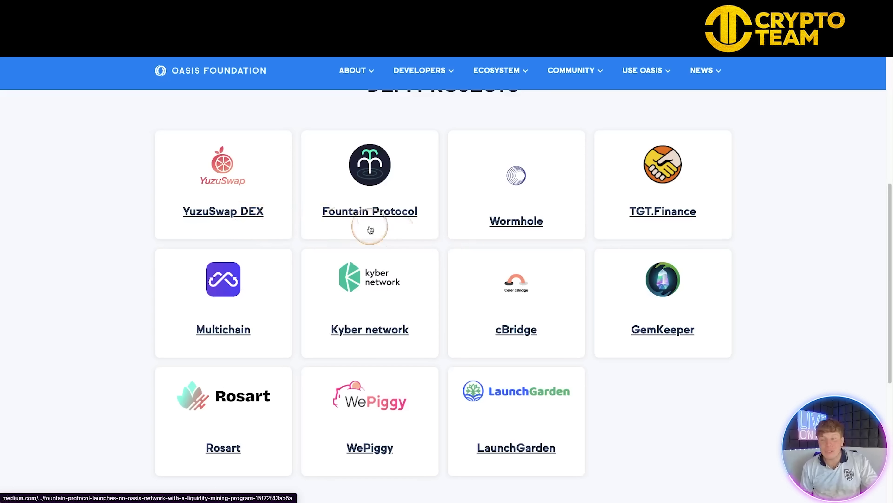
mouse_move(656, 222)
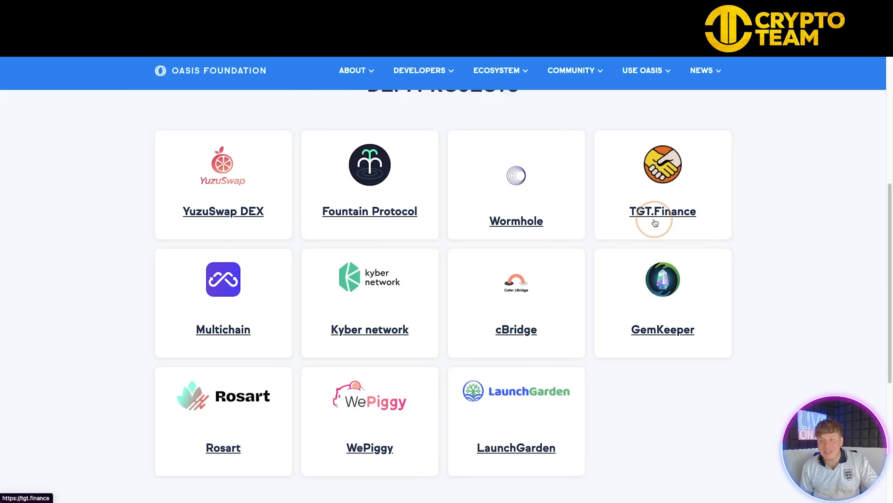
mouse_move(619, 262)
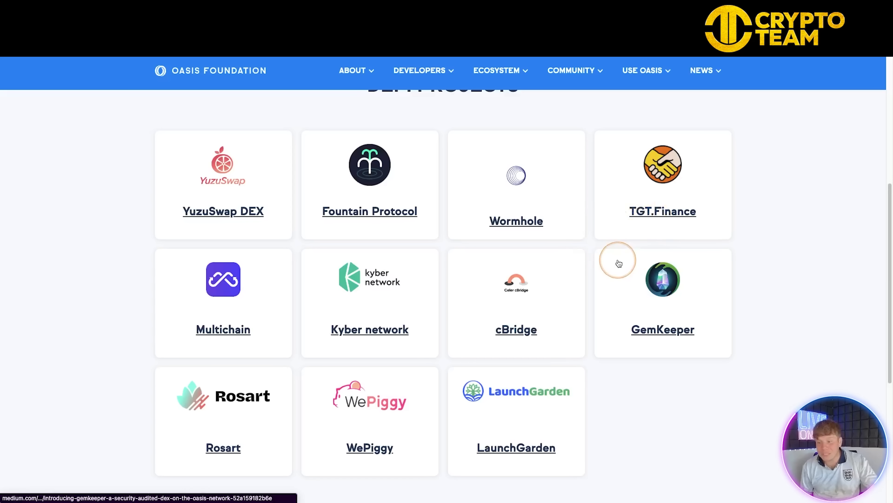
scroll(down, 3)
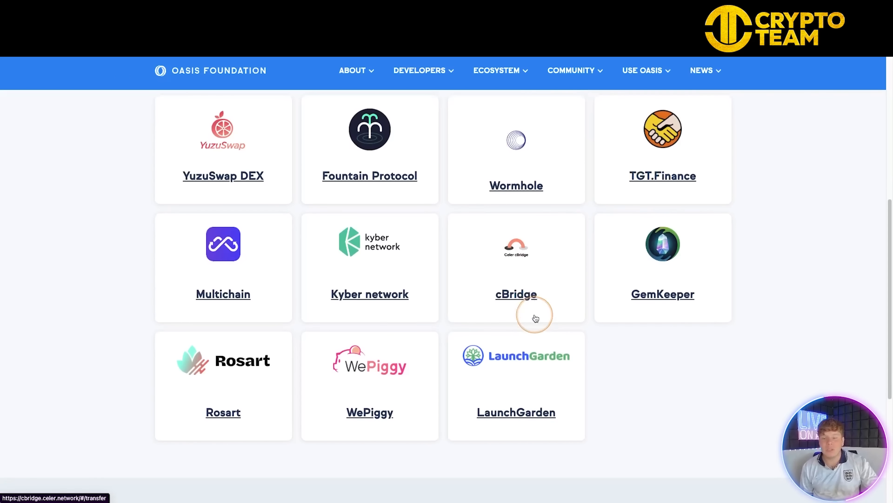
scroll(up, 3)
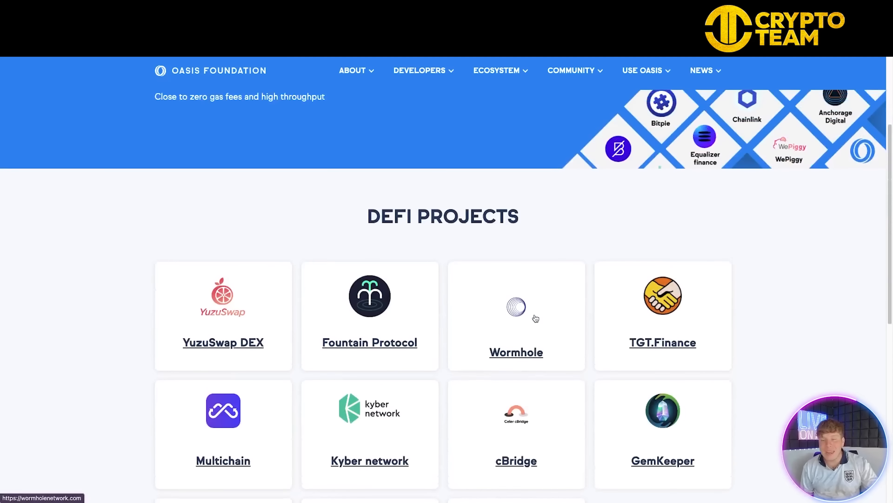
Go to the NFTs on Oasis Network page via the Ecosystem menu.
click(497, 70)
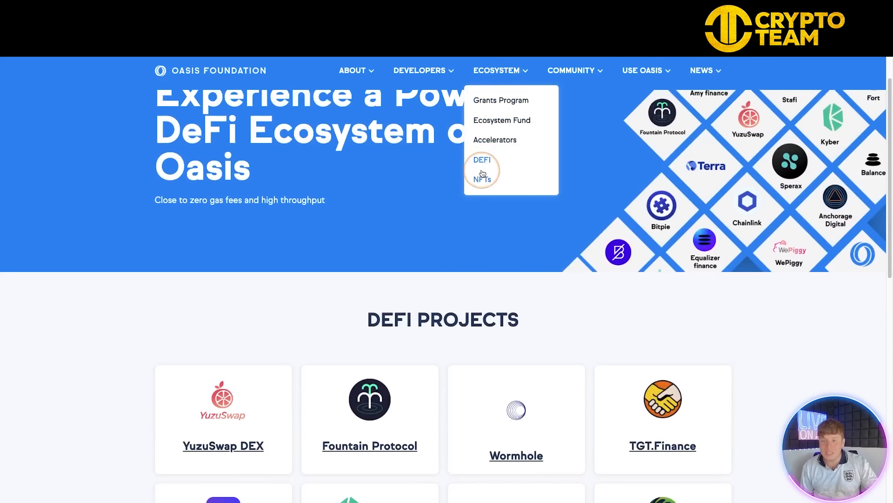
click(482, 179)
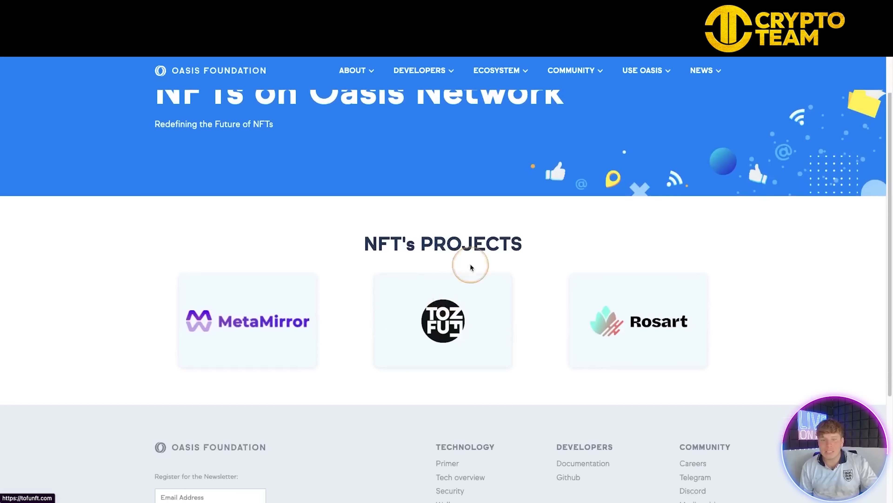
mouse_move(383, 324)
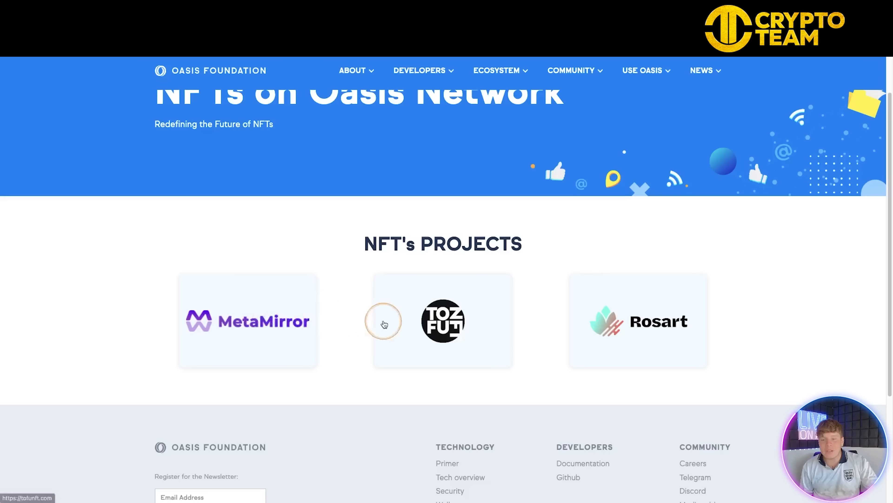
mouse_move(646, 327)
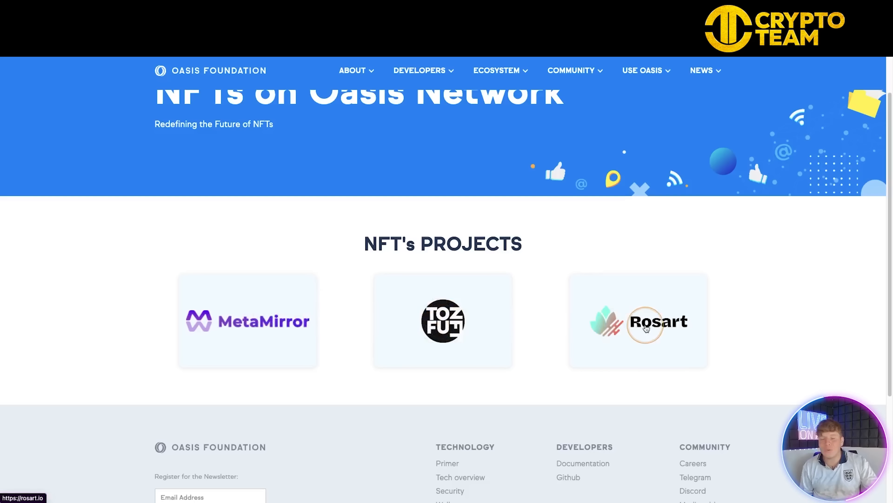
Look over the MetaMirror, TofuNFT and Rosart cards, then reach The Rose Token page.
click(638, 320)
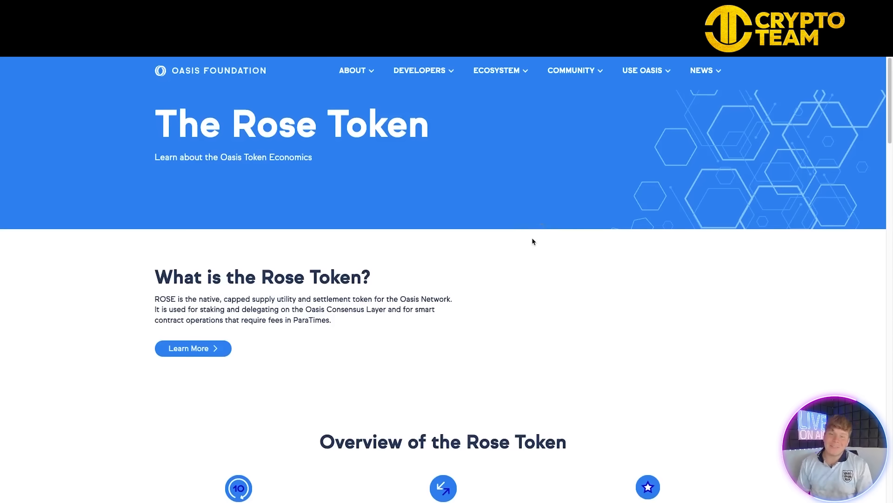
Bring the 'Overview of the Rose Token' section with Supply, Token Utility and Staking Rewards into view.
scroll(down, 3)
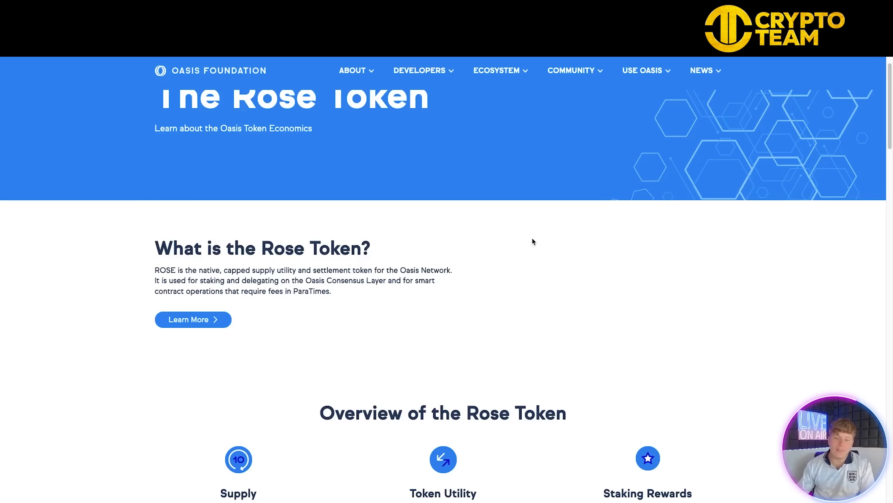
scroll(down, 3)
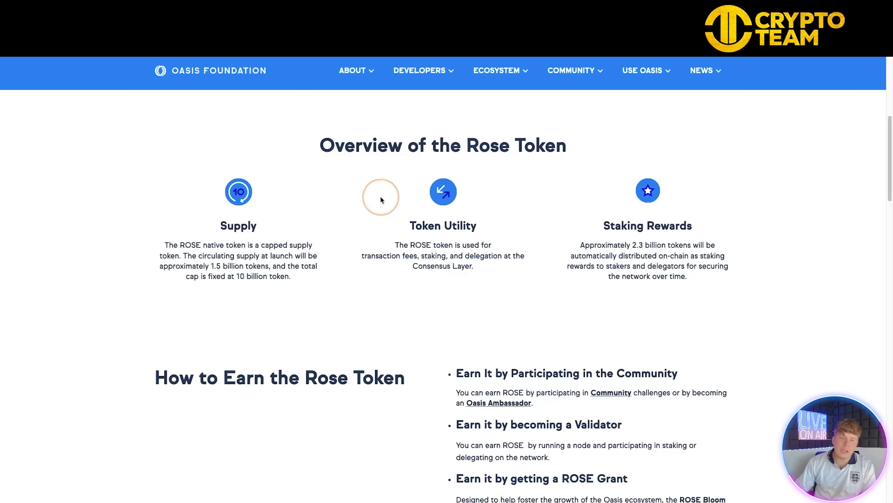
mouse_move(381, 177)
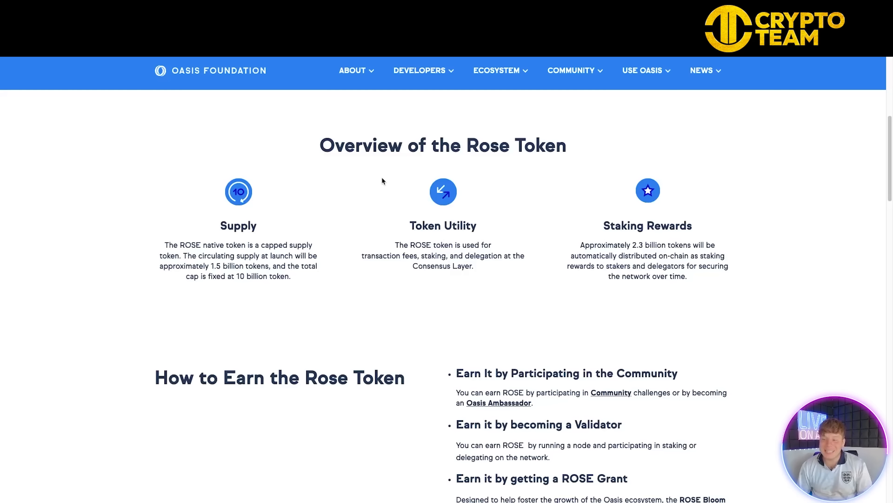
click(364, 162)
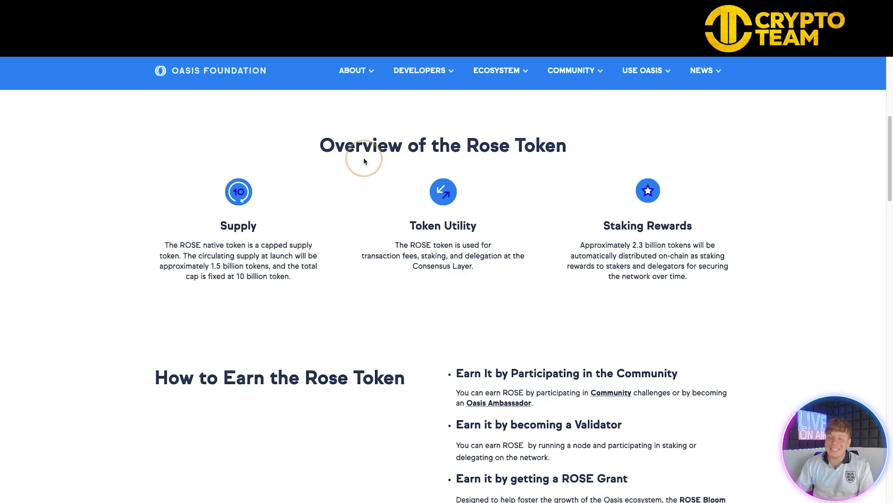
Move down past 'How to Earn' and 'How to Stake' to 'How to Store the Rose Token' with Ledger and Bitpie.
scroll(down, 3)
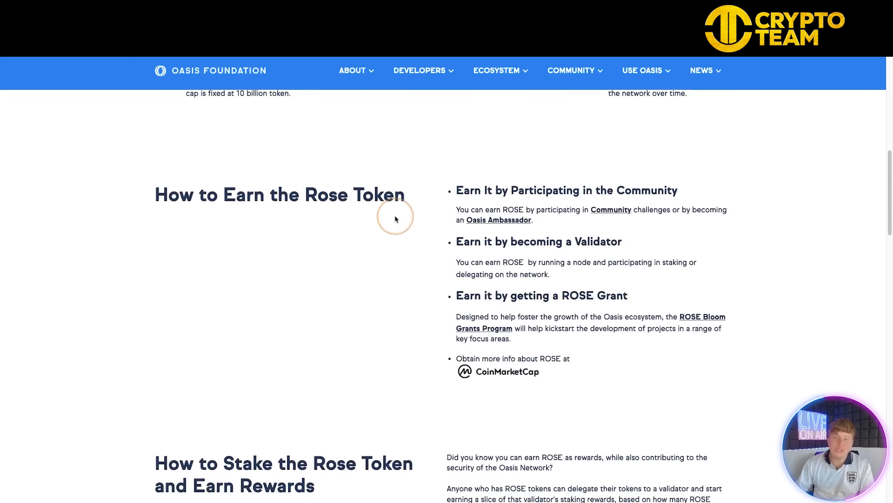
mouse_move(380, 280)
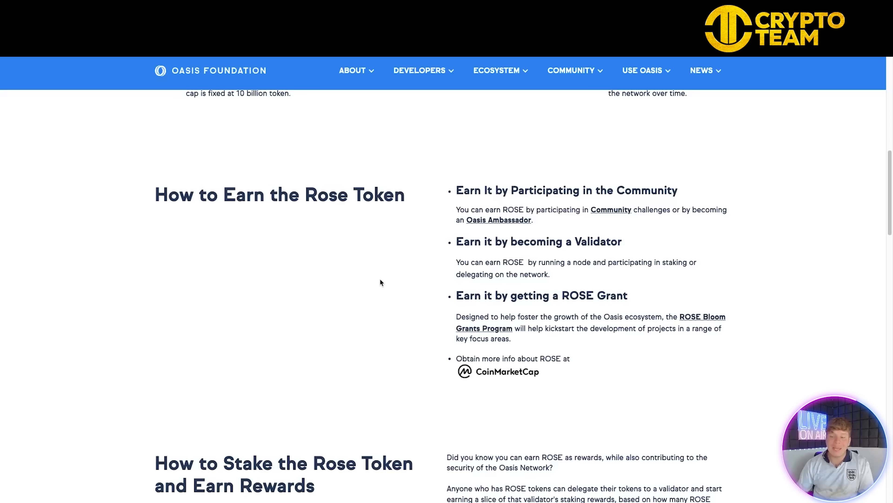
click(500, 375)
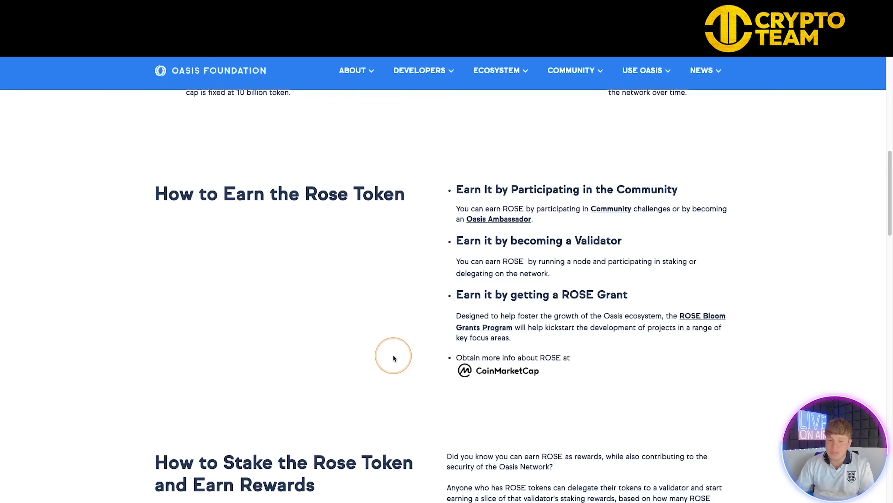
scroll(down, 3)
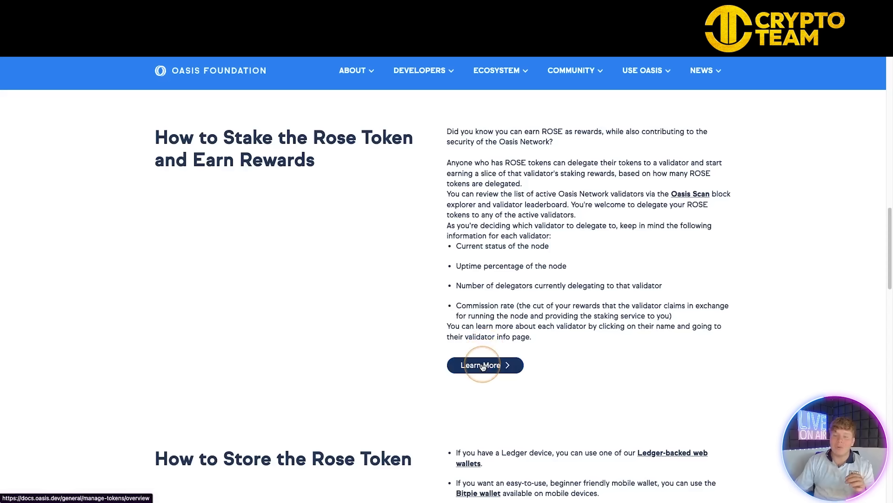
mouse_move(461, 248)
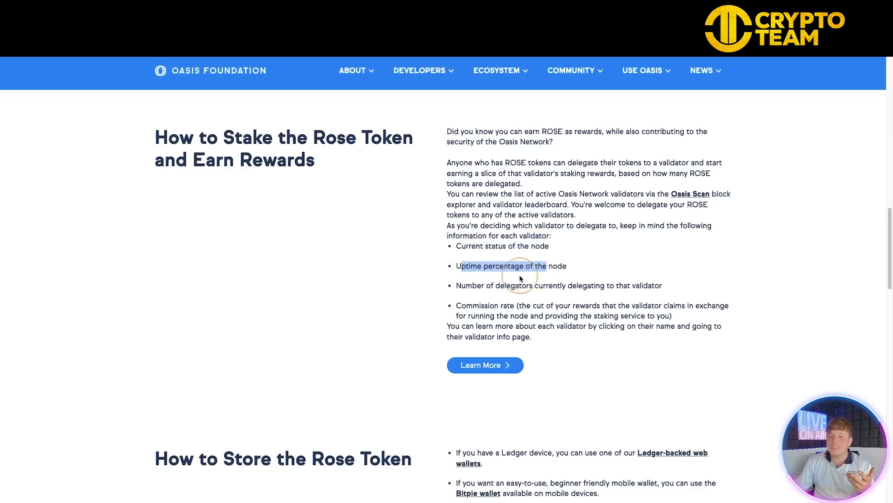
mouse_move(695, 284)
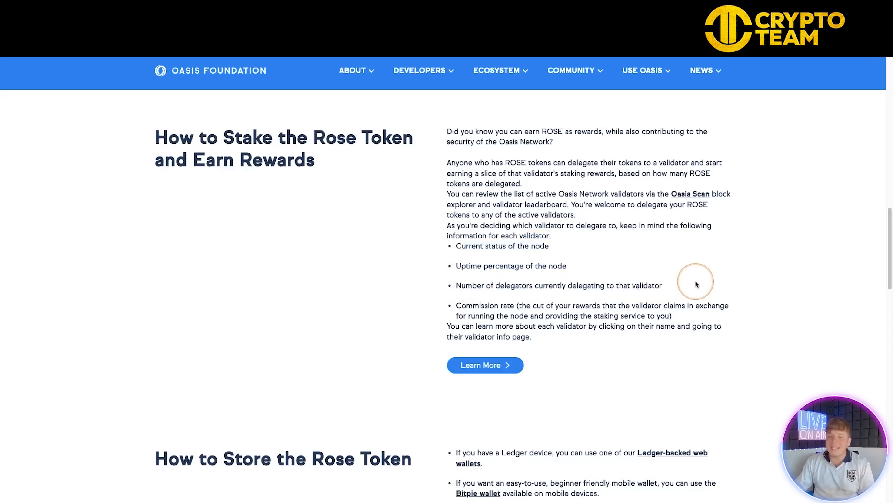
scroll(down, 3)
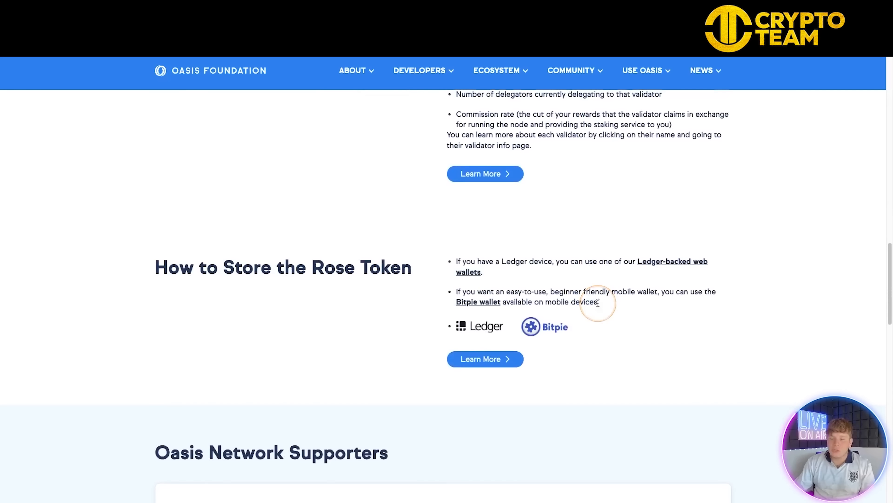
mouse_move(470, 324)
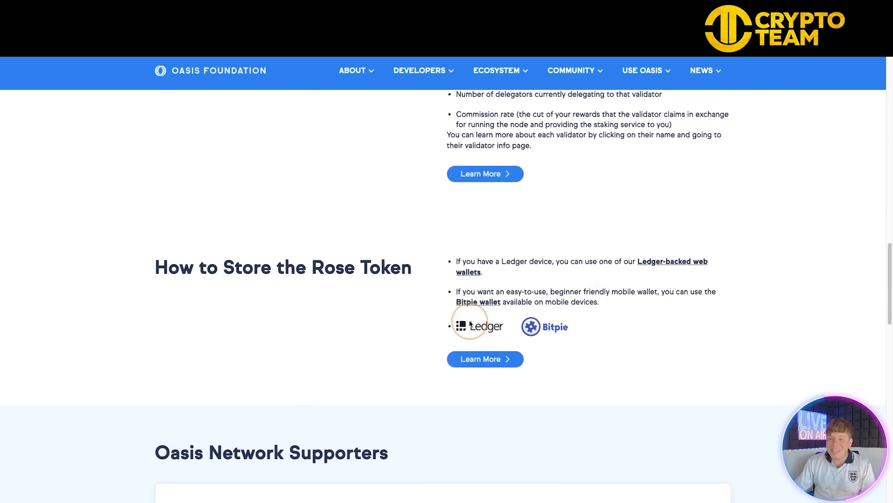
scroll(down, 3)
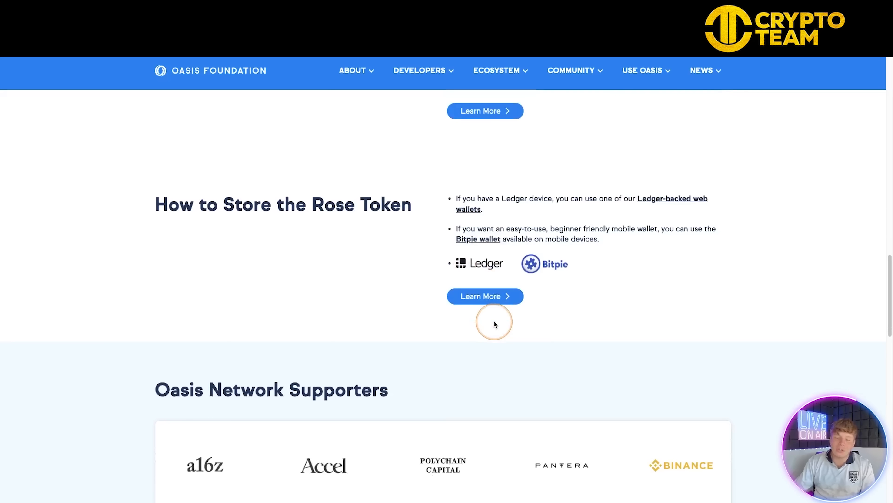
Bring the Oasis Network Supporters logo grid (a16z, Accel, Binance, Winklevoss Capital) into view.
scroll(down, 3)
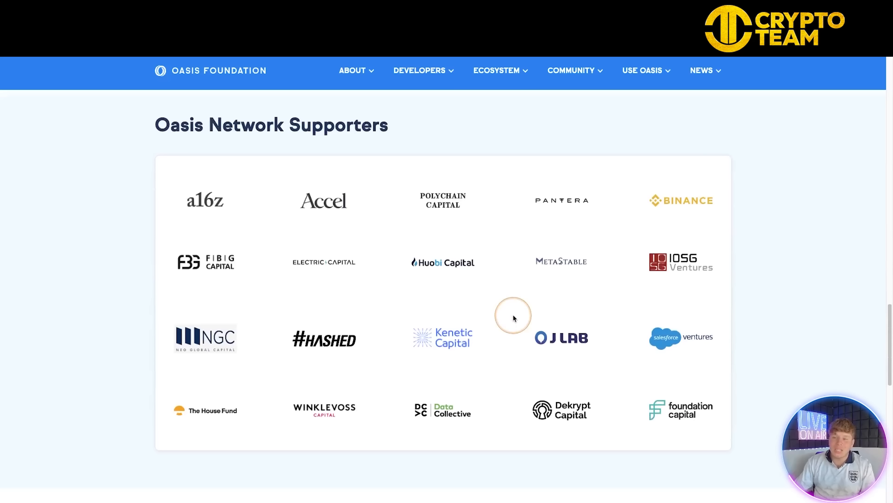
mouse_move(636, 196)
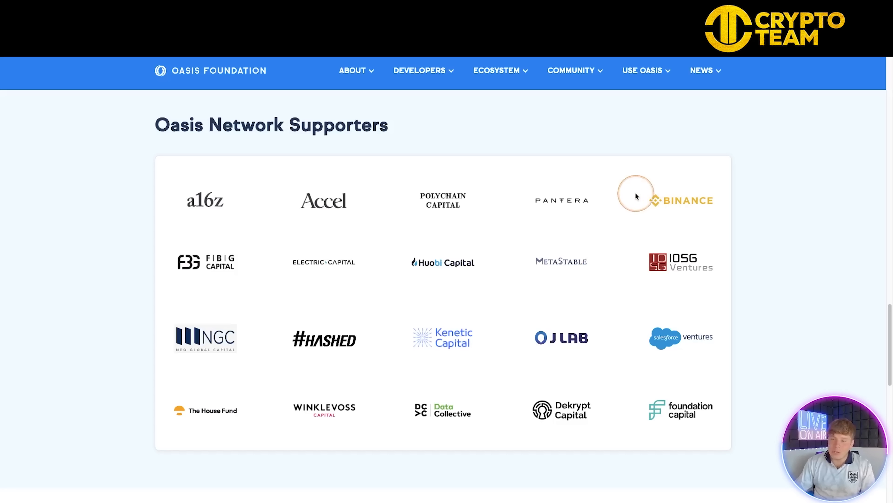
mouse_move(668, 229)
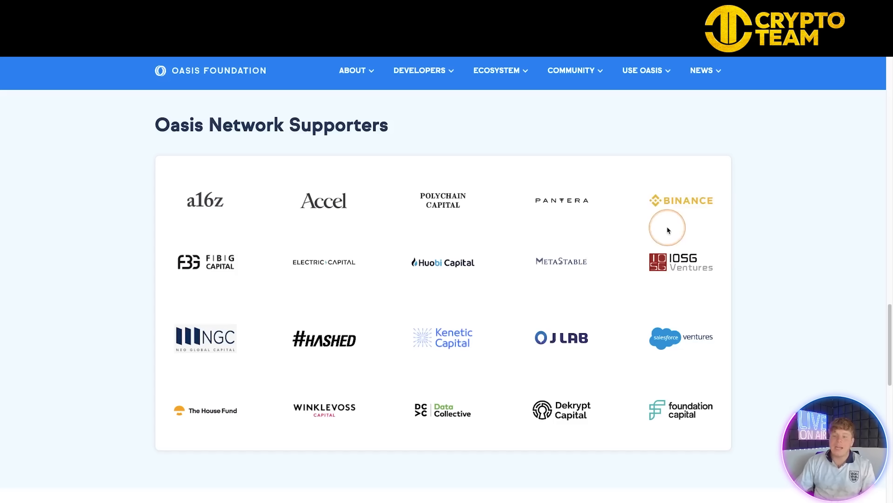
mouse_move(667, 215)
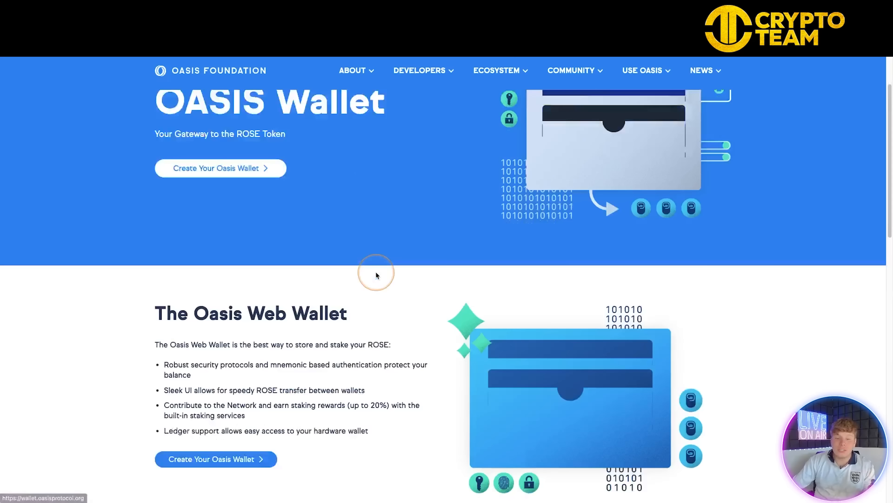
Launch the Oasis Web Wallet via 'Create Your Oasis Wallet' on the Oasis Wallet page.
scroll(down, 3)
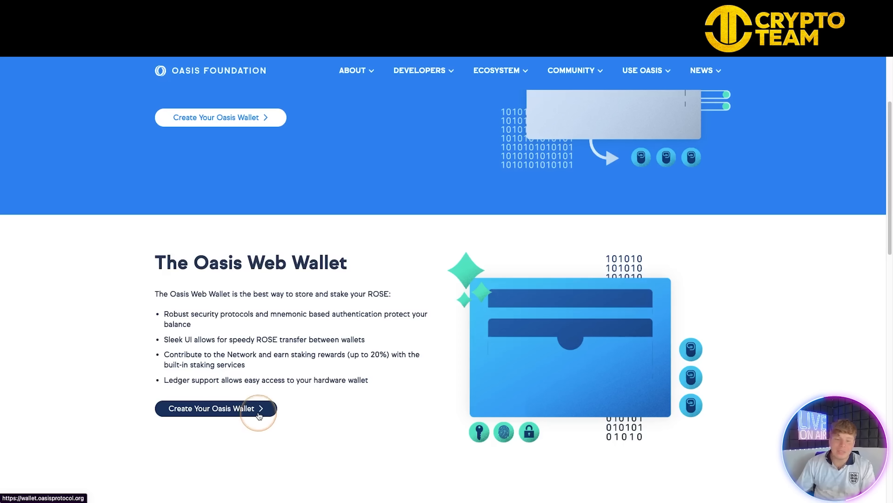
click(215, 408)
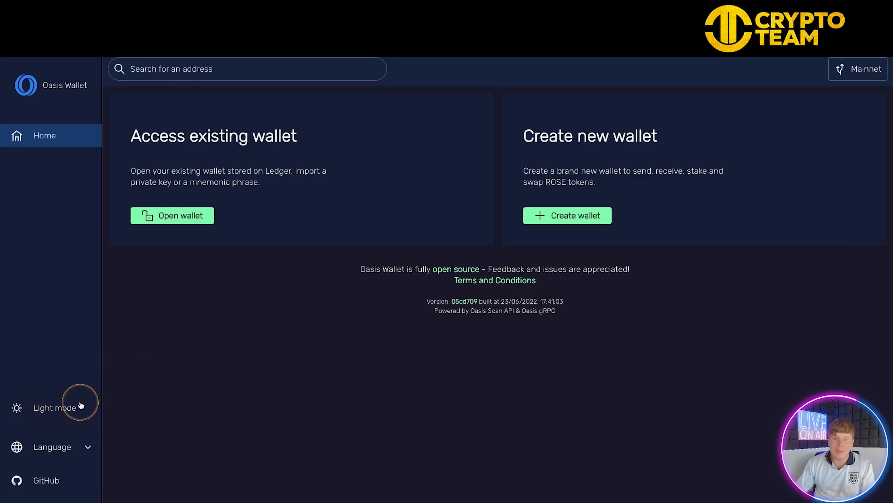
mouse_move(421, 198)
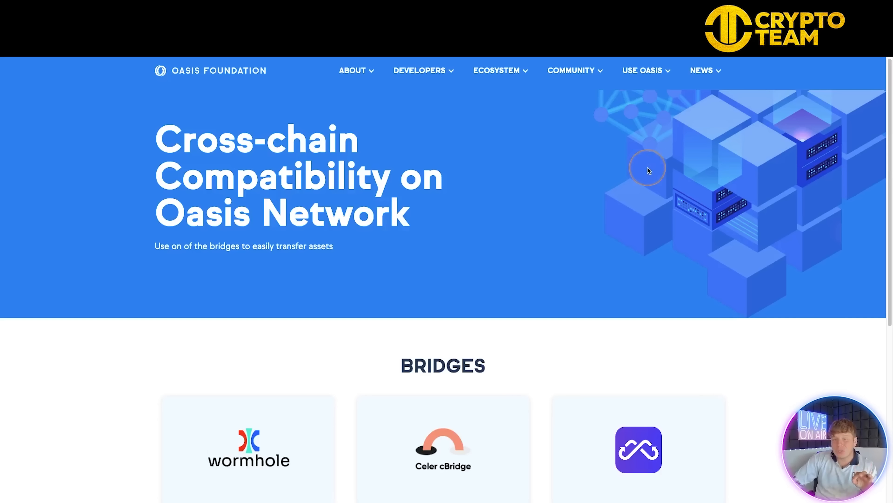
Scroll the Cross-chain Compatibility page to the Wormhole, Celer cBridge and Multichain bridge cards.
scroll(down, 3)
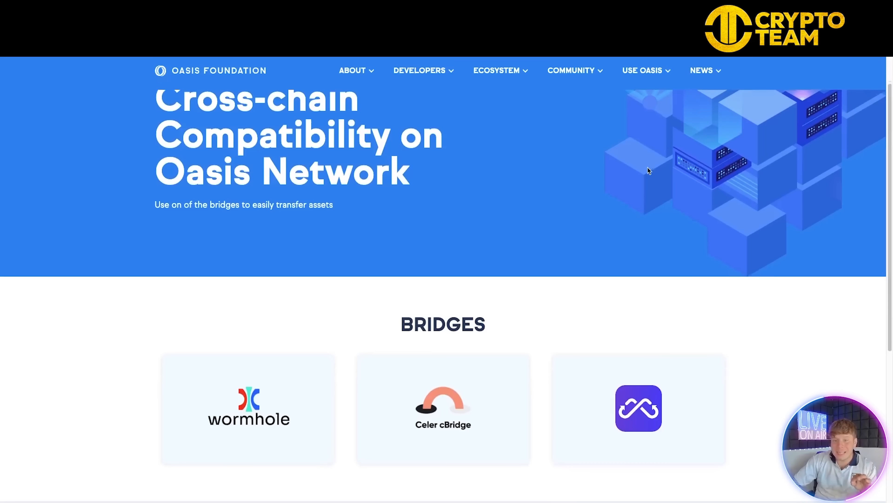
scroll(down, 3)
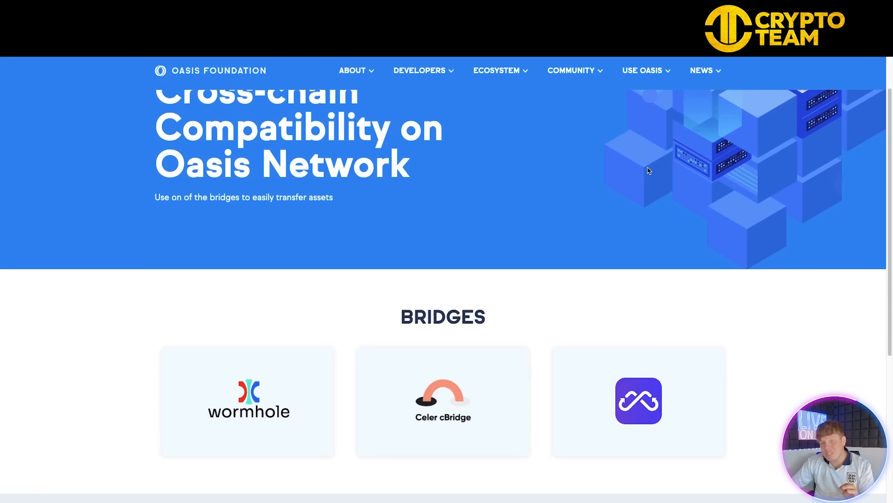
scroll(down, 3)
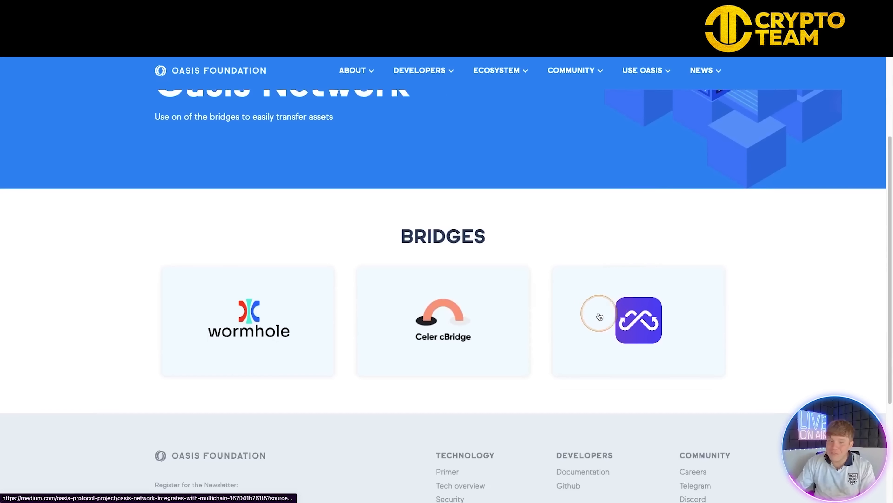
mouse_move(442, 236)
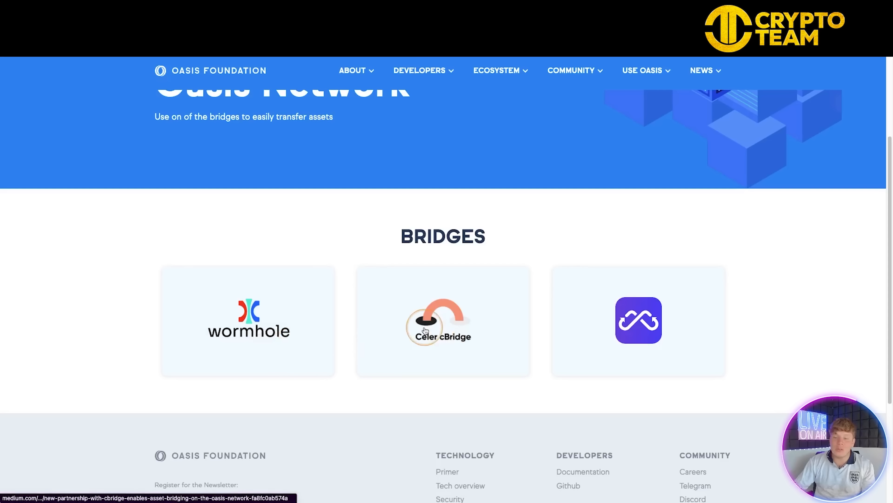
Read the Celer cBridge partnership article on Medium, then reach the Oasis Foundation Twitter profile.
click(443, 320)
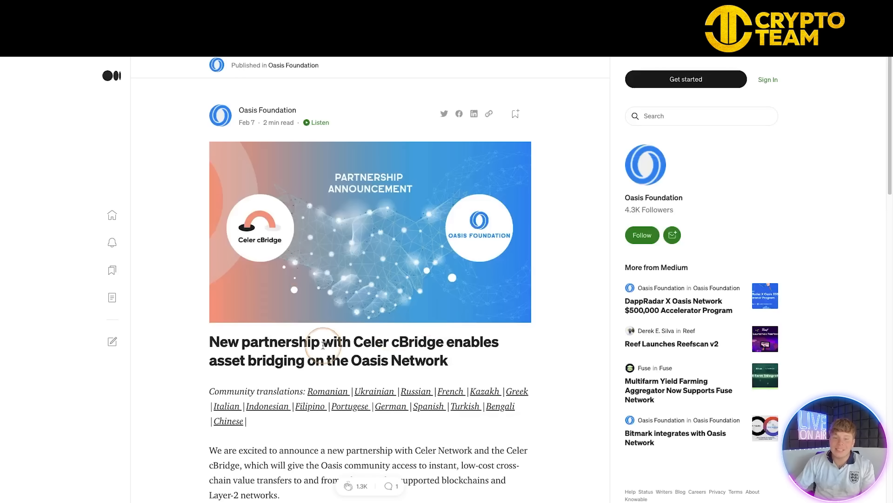
click(768, 79)
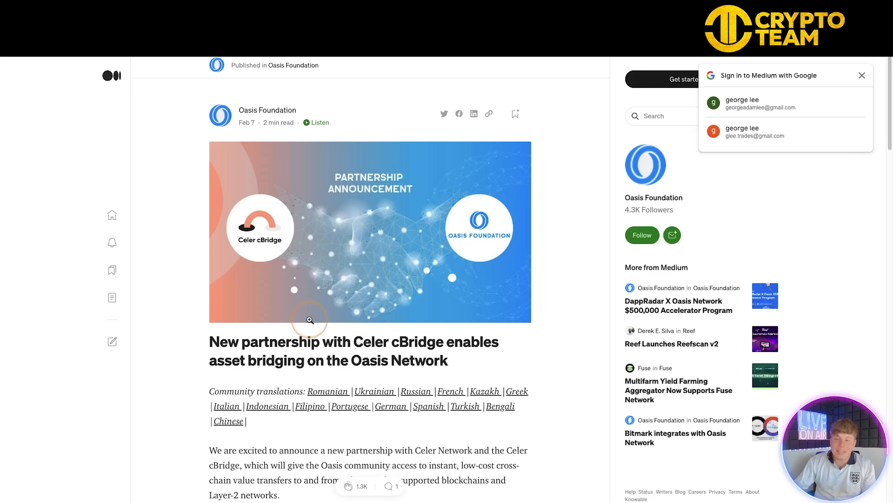
mouse_move(465, 336)
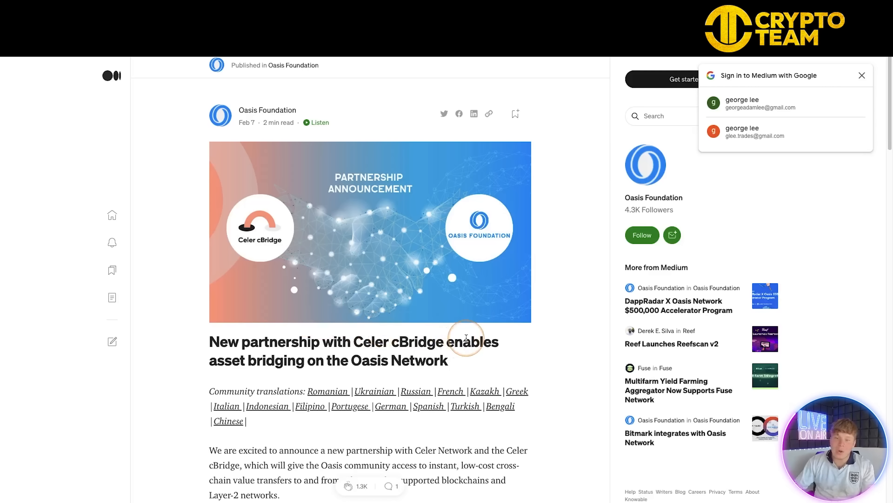
scroll(down, 3)
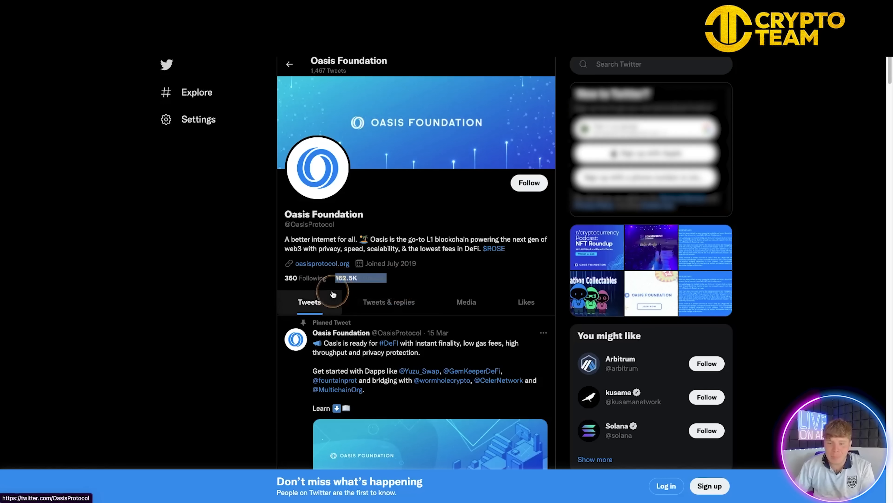
Scroll past the pinned DeFi tweet to the Beefy 28.7% APY ceUSDC-USDT vault retweet.
scroll(down, 3)
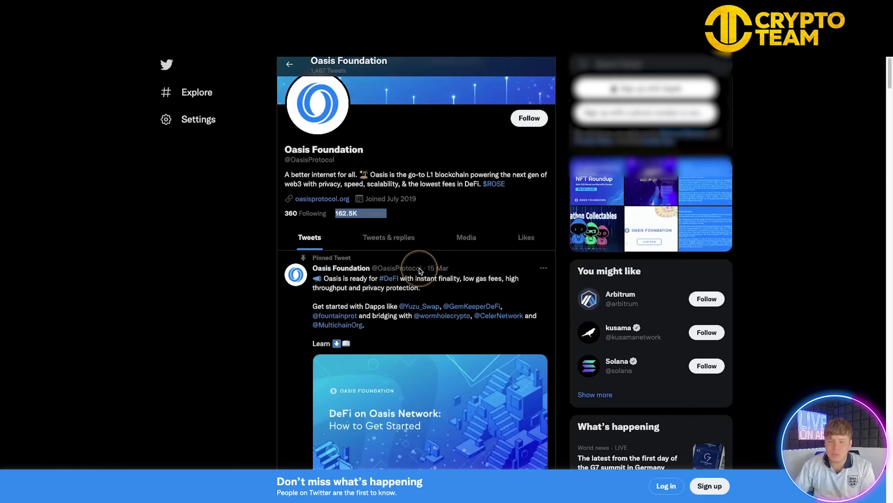
scroll(down, 3)
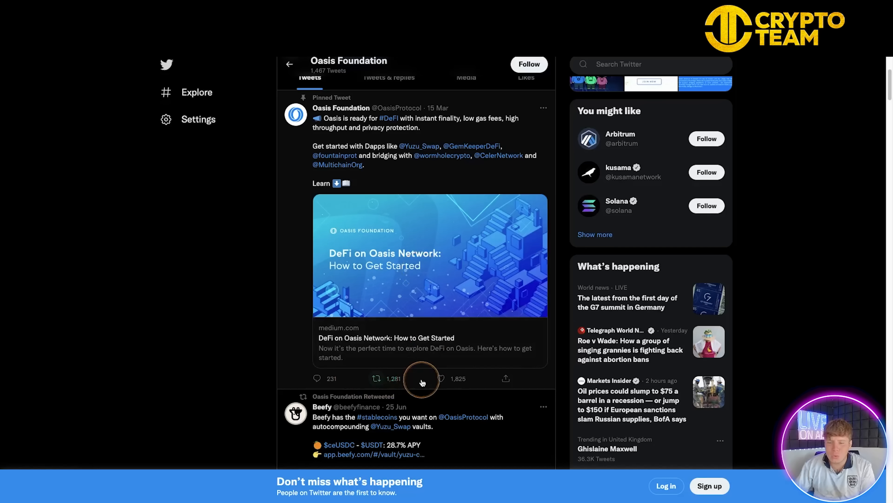
mouse_move(388, 301)
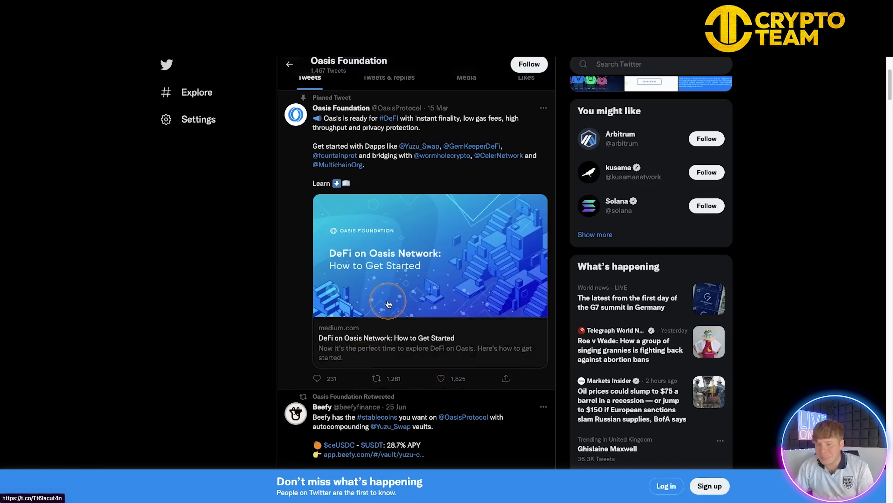
scroll(down, 3)
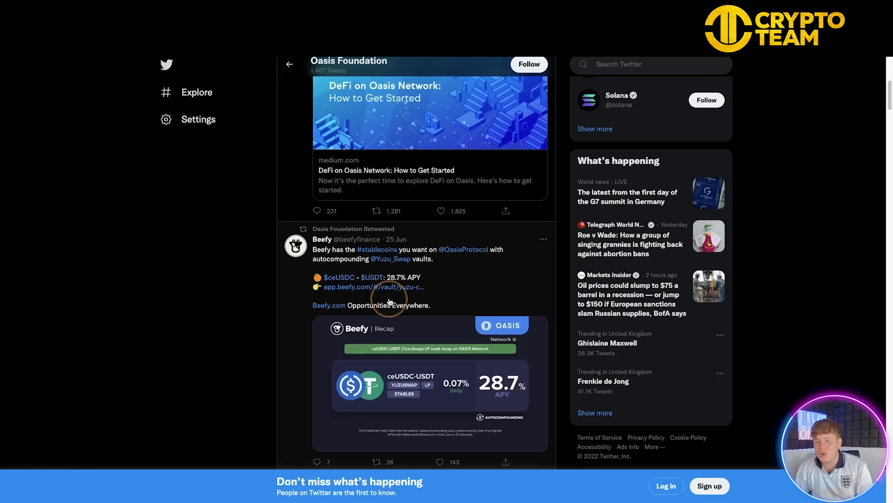